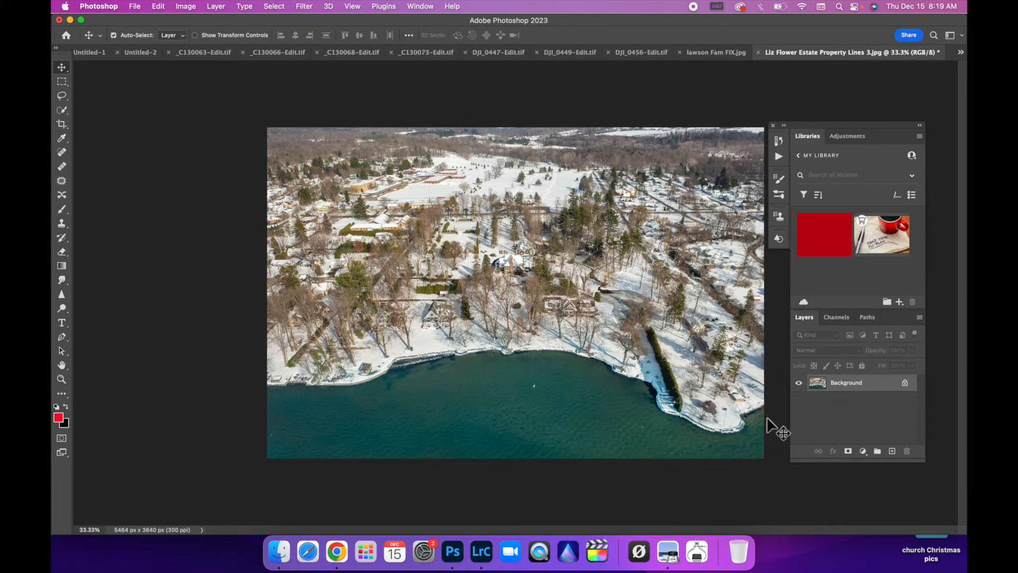
mouse_move(396, 325)
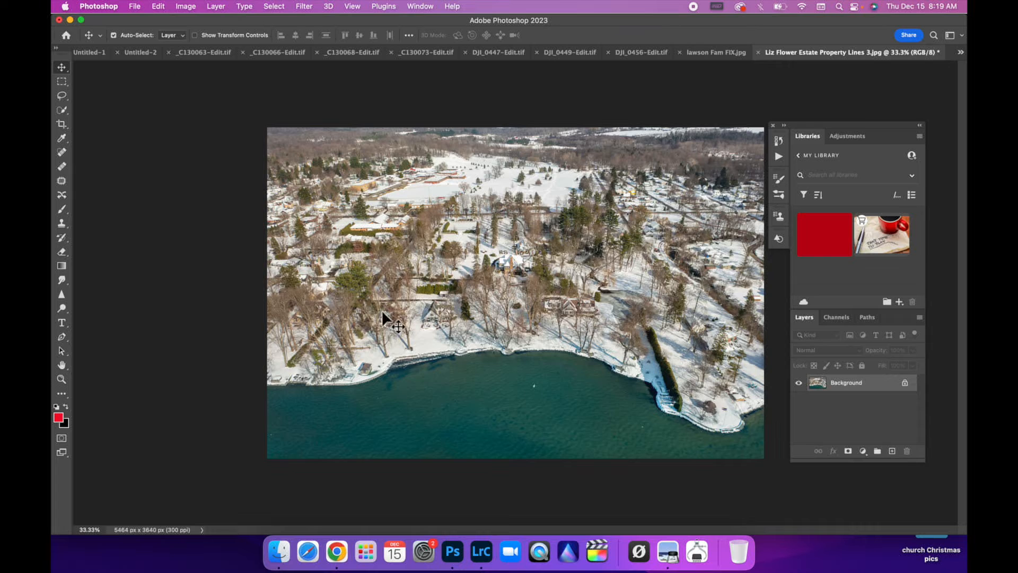
mouse_move(532, 370)
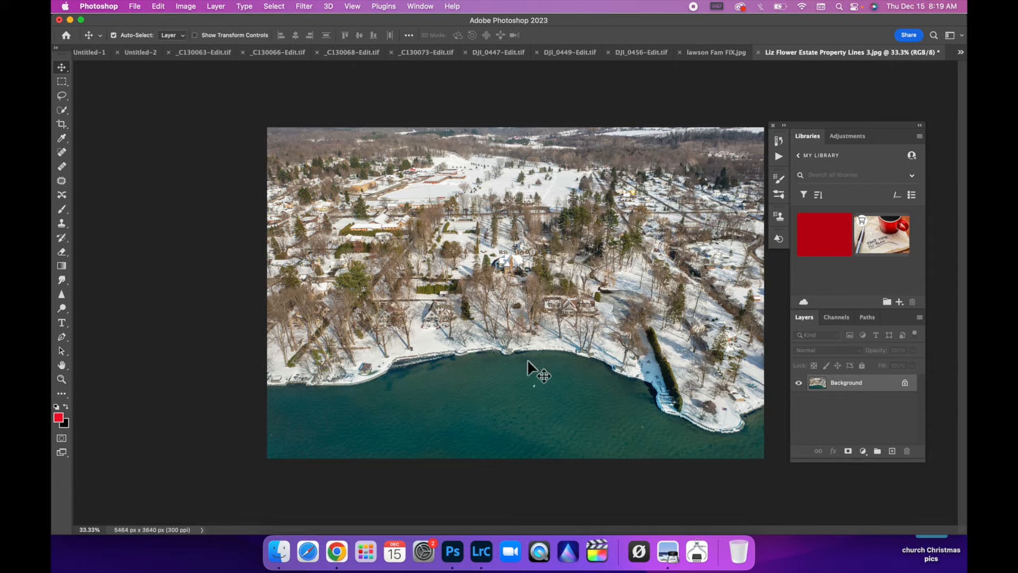
mouse_move(578, 309)
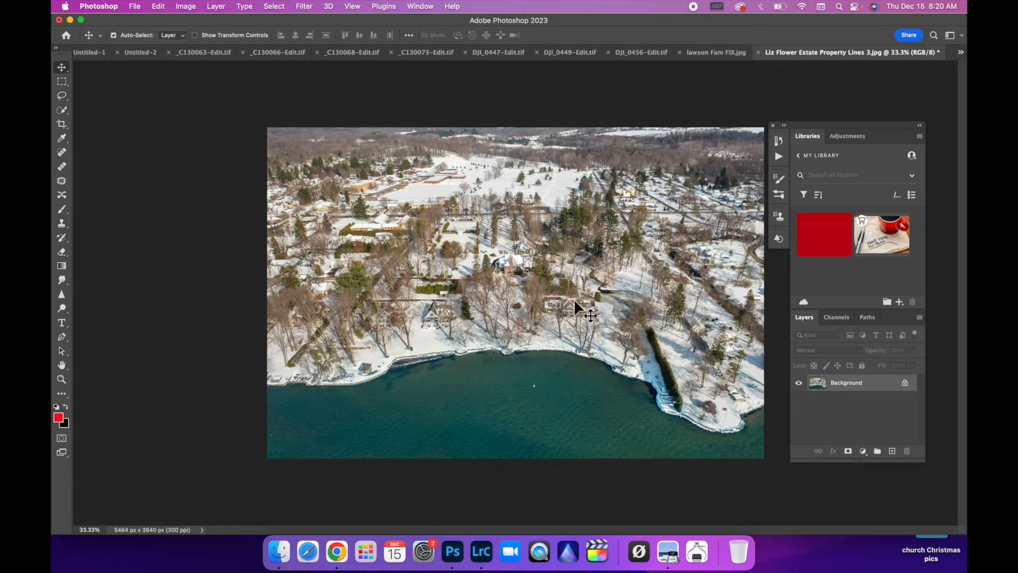
mouse_move(534, 286)
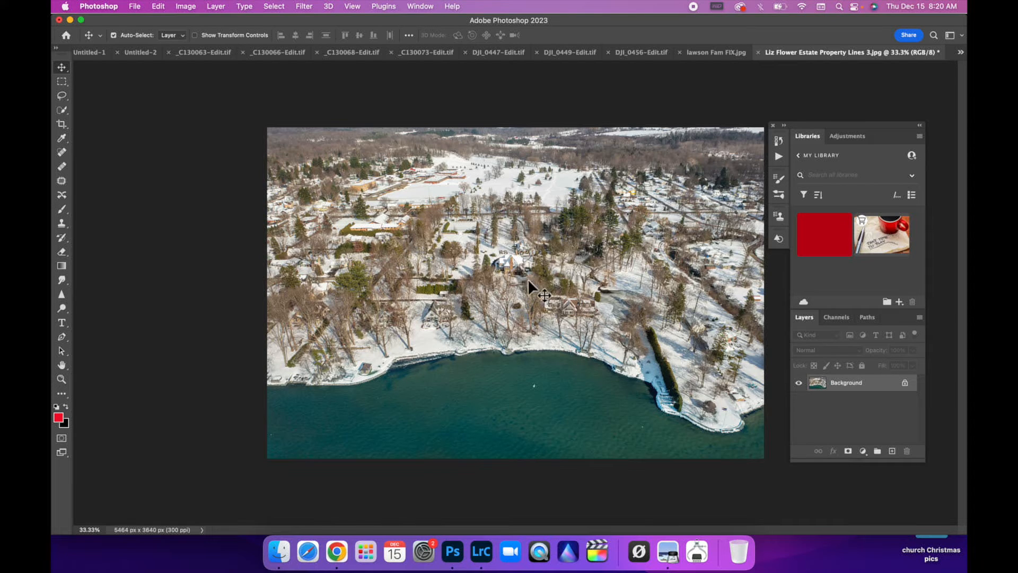
mouse_move(591, 250)
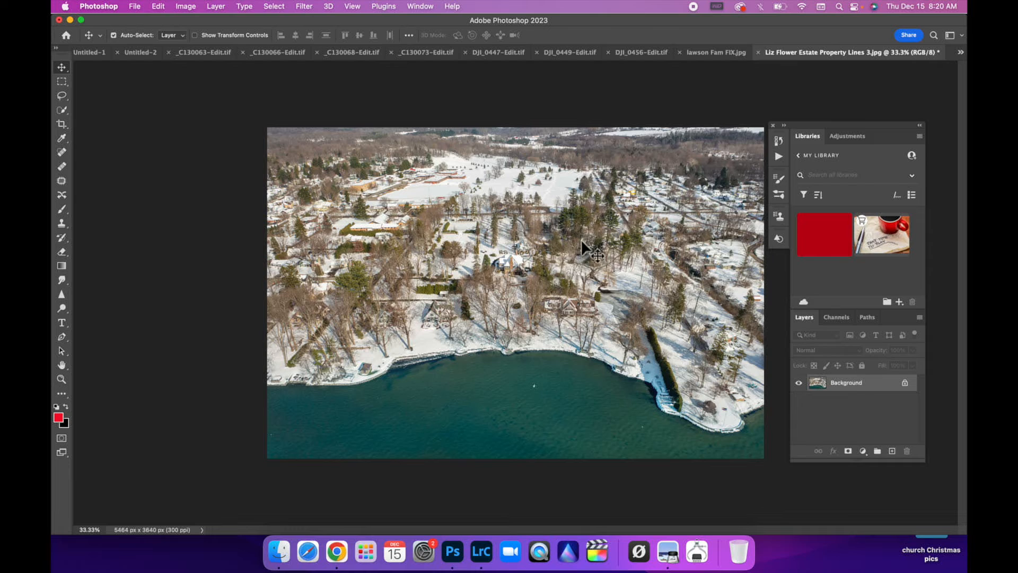
mouse_move(448, 315)
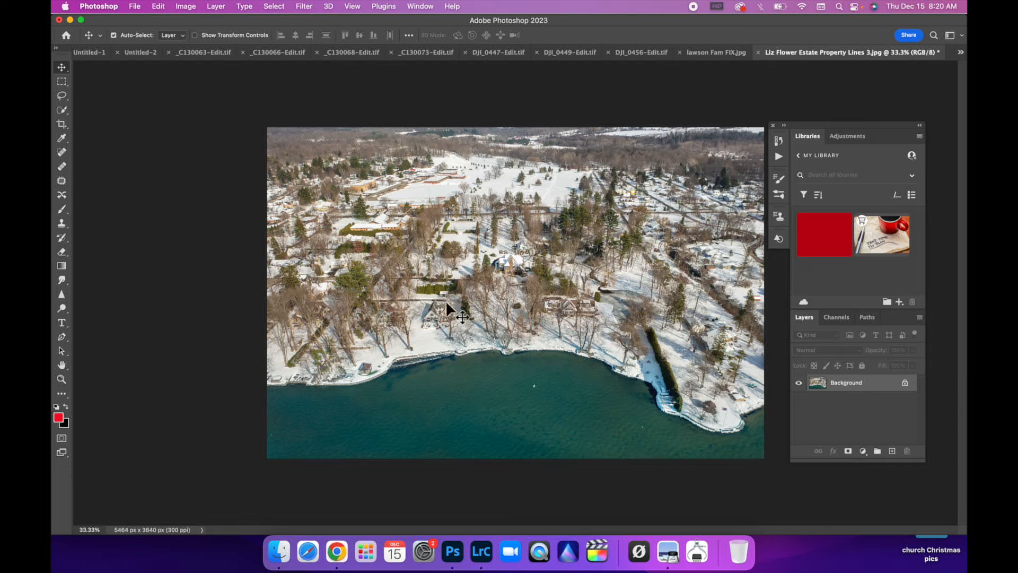
mouse_move(443, 301)
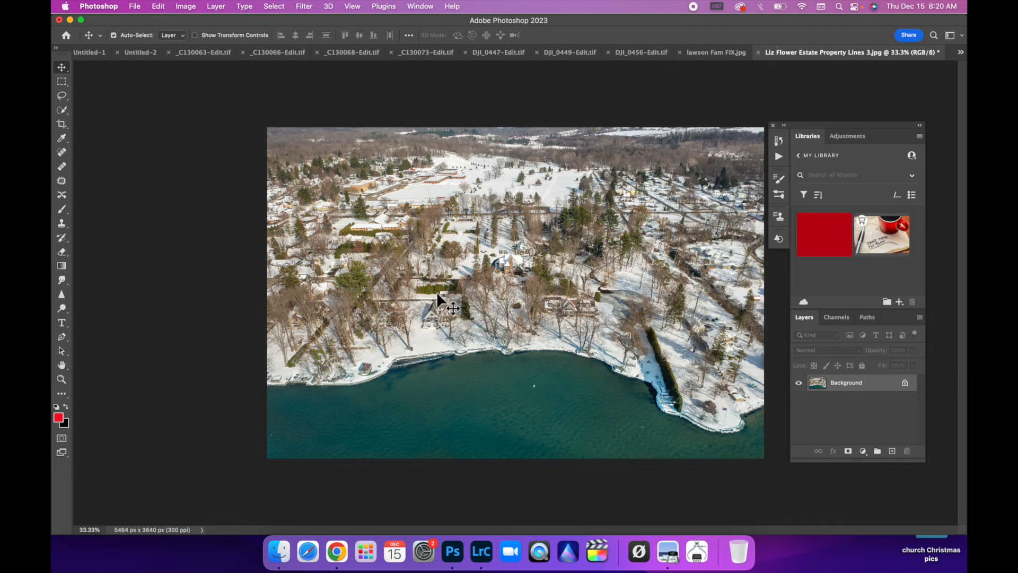
mouse_move(561, 334)
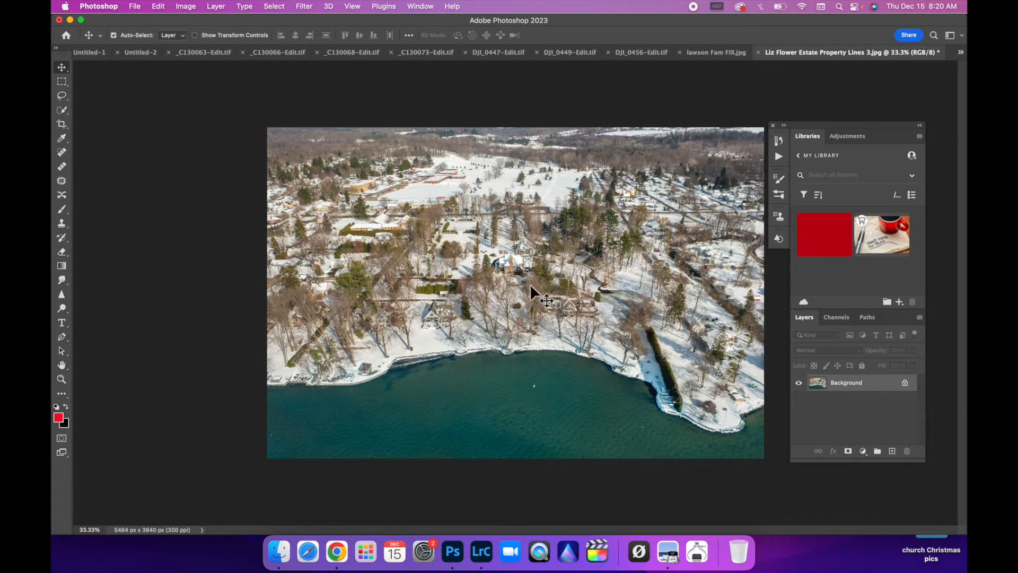
mouse_move(457, 312)
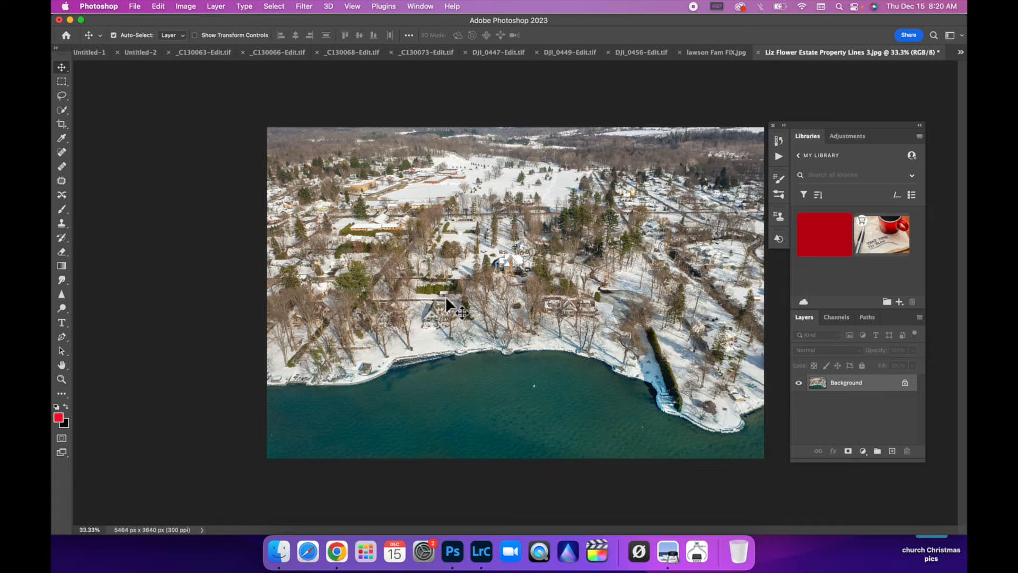
mouse_move(558, 291)
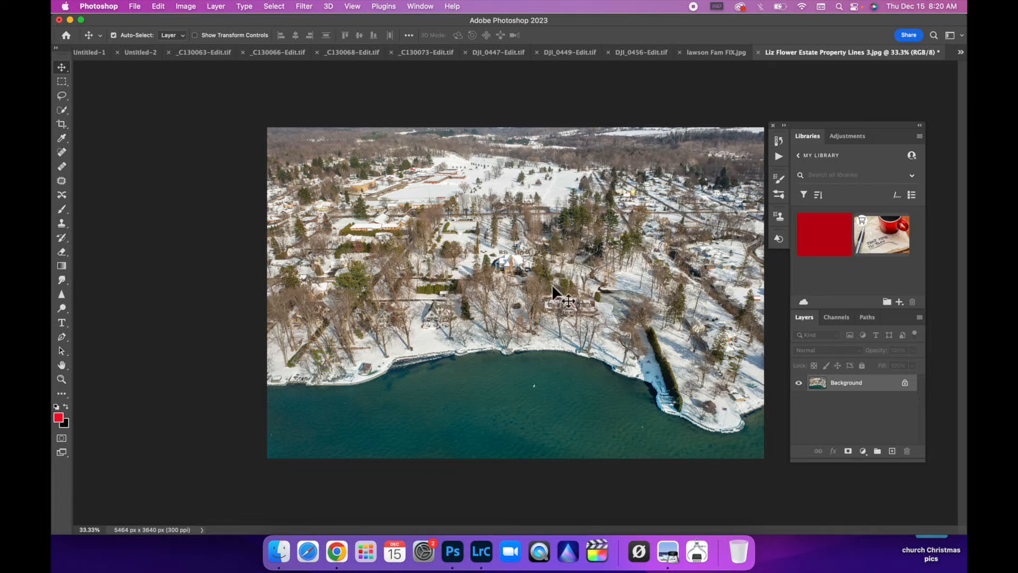
mouse_move(500, 382)
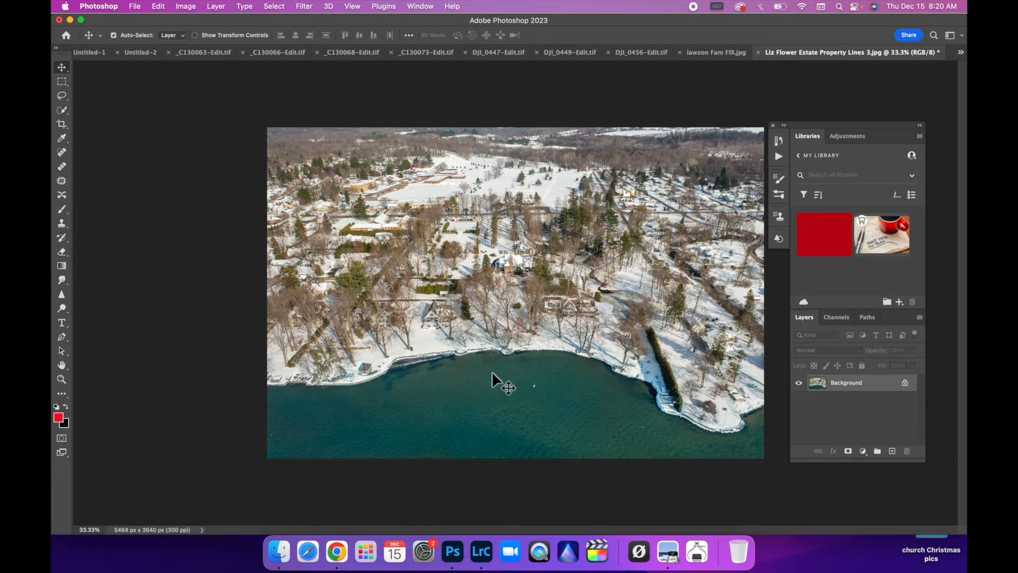
mouse_move(498, 393)
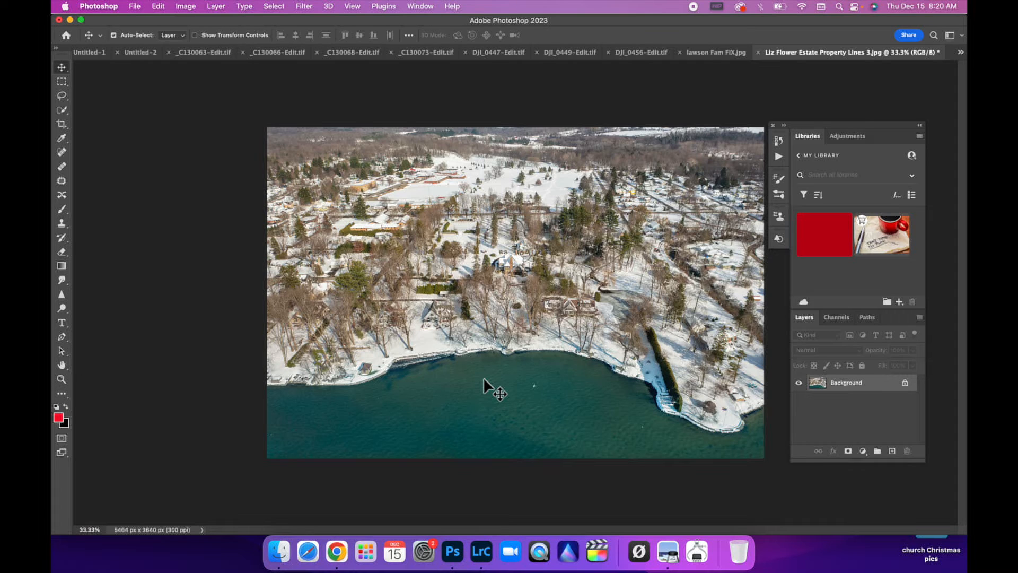
mouse_move(509, 310)
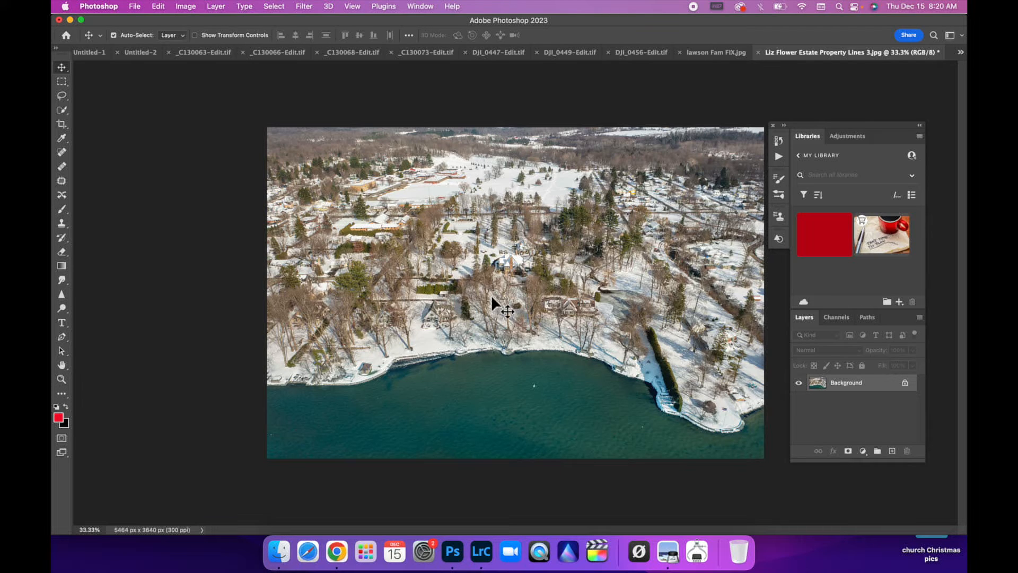
mouse_move(536, 366)
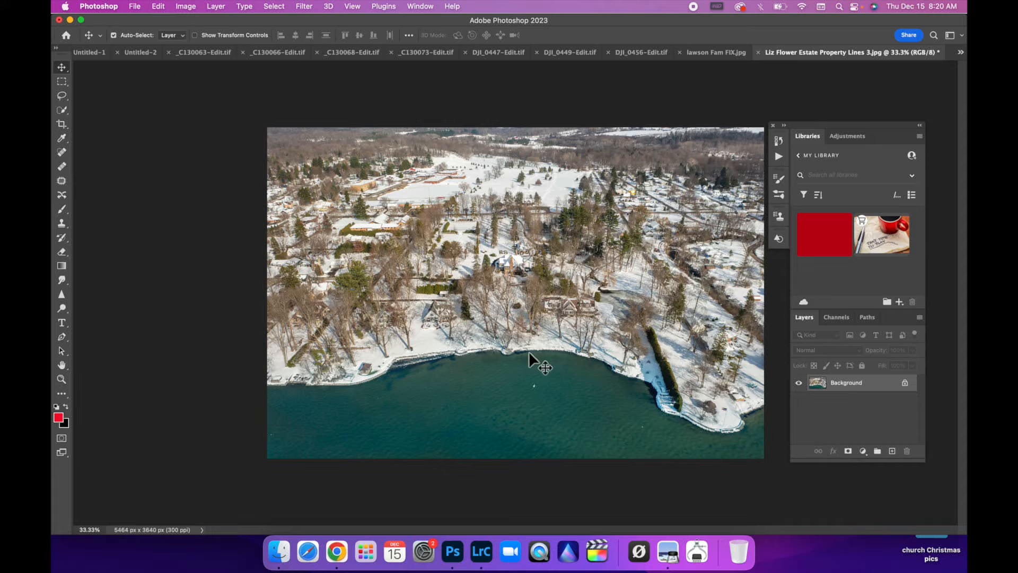
mouse_move(619, 305)
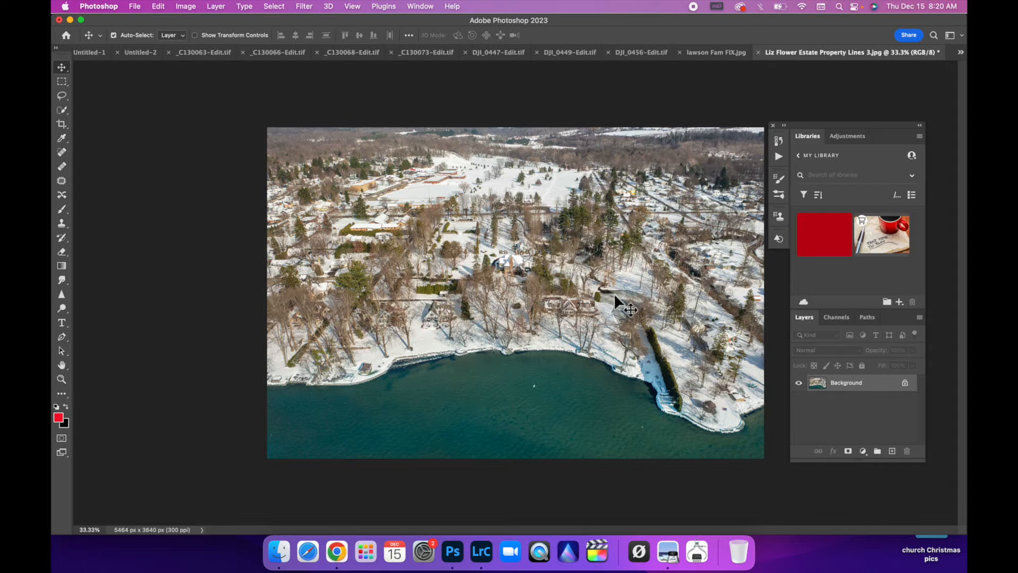
mouse_move(620, 219)
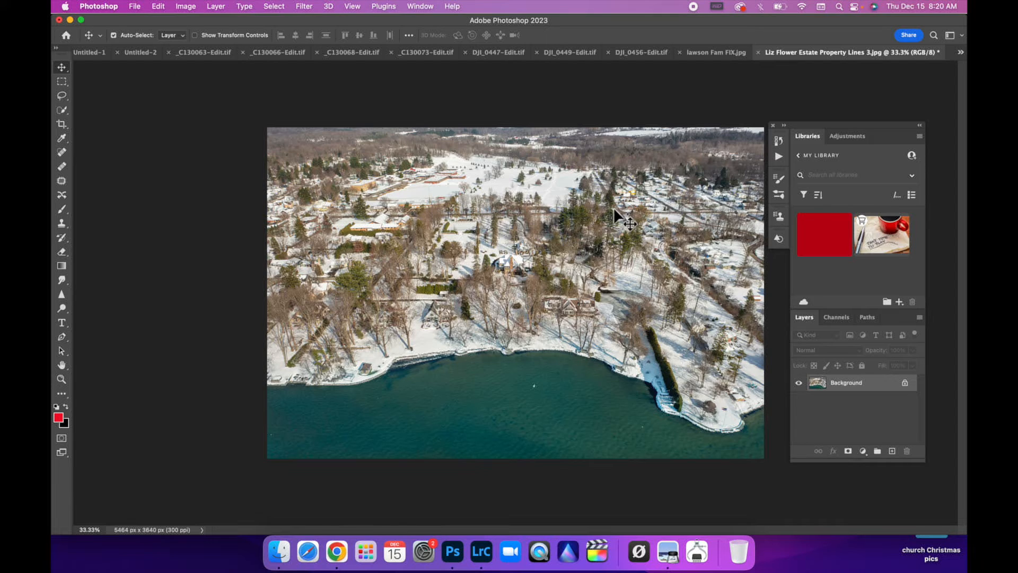
mouse_move(726, 341)
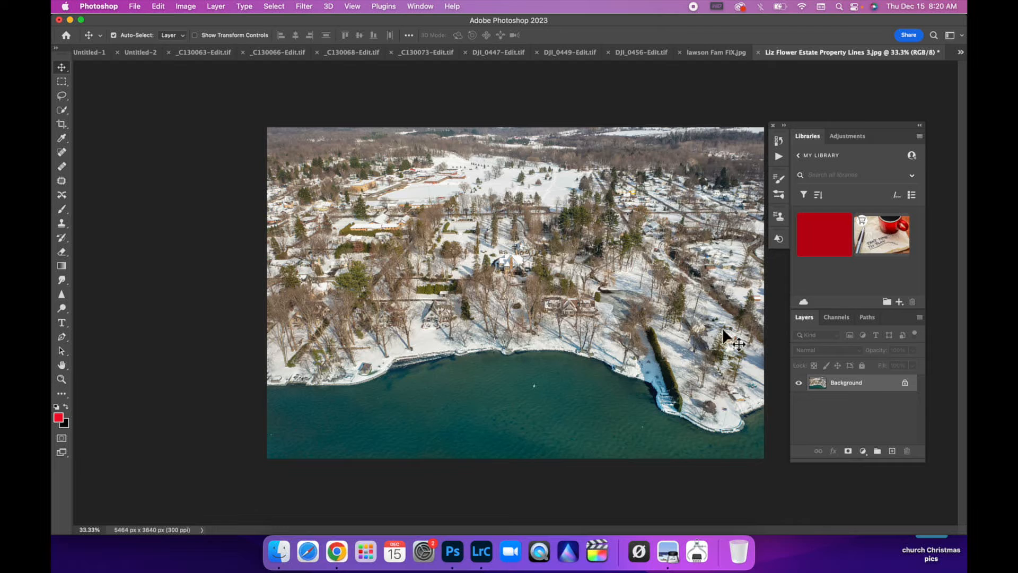
mouse_move(853, 389)
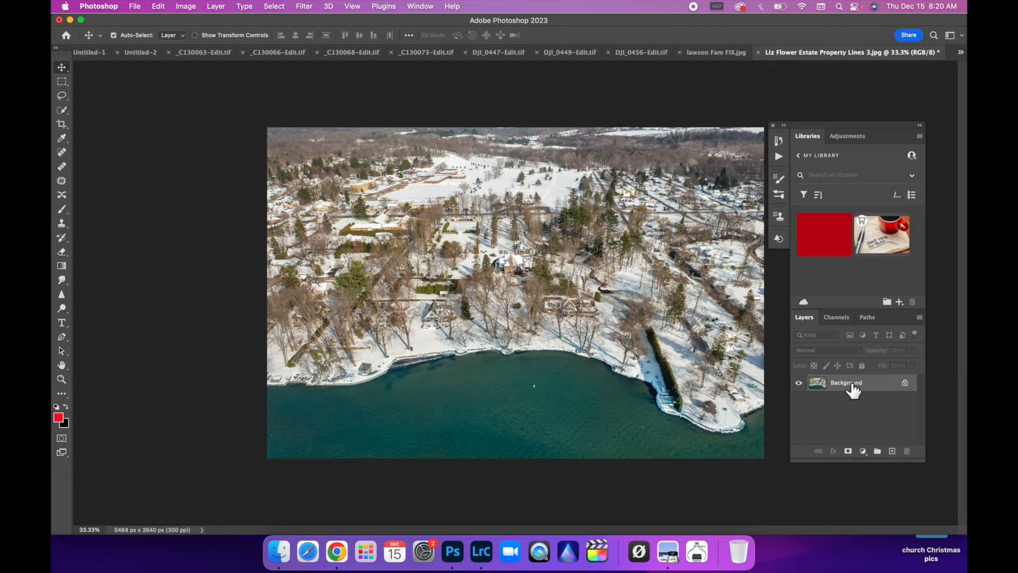
mouse_move(847, 388)
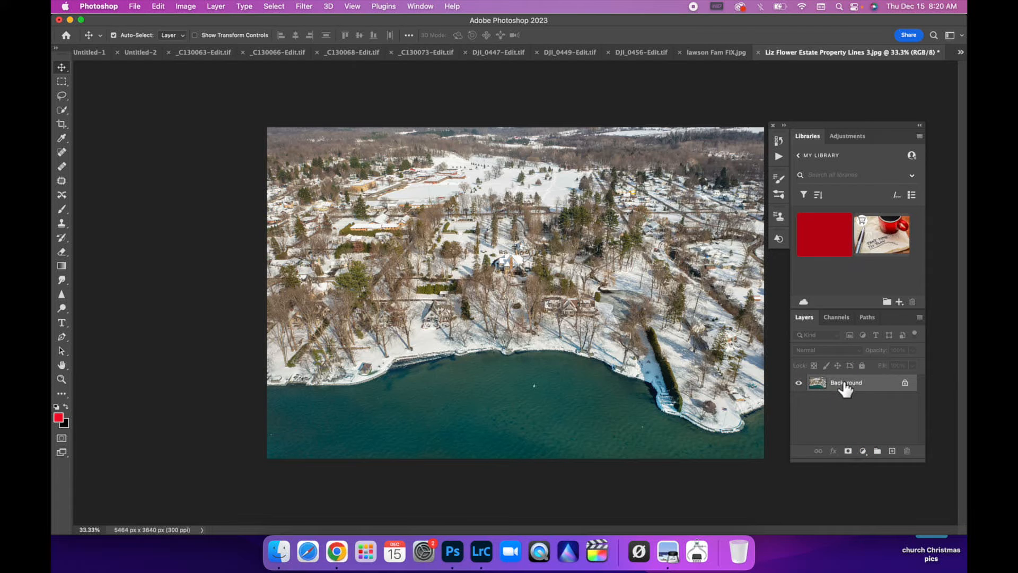
mouse_move(841, 406)
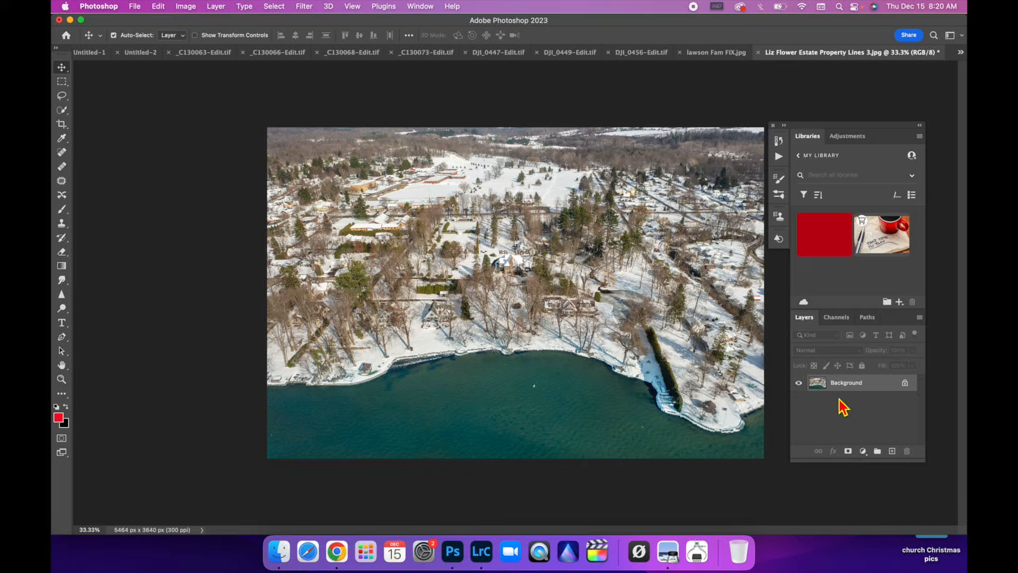
mouse_move(896, 425)
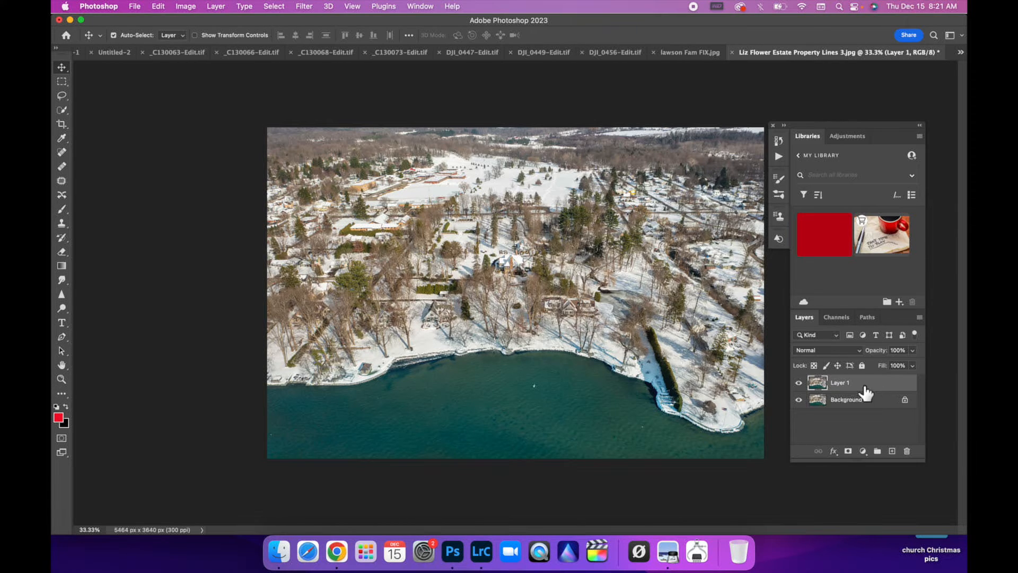
mouse_move(175, 272)
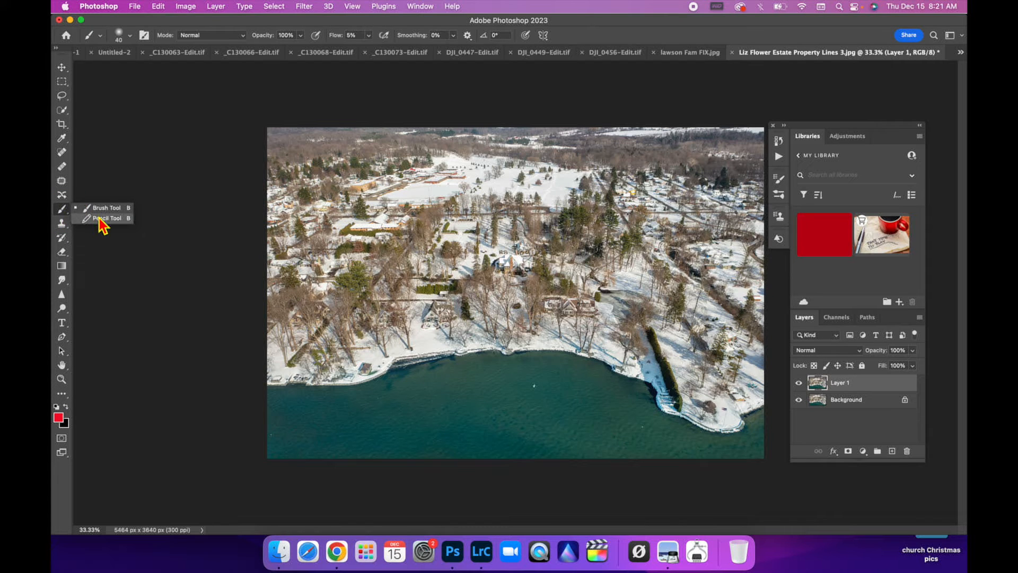
Step: Switch to the pencil tool and open the brush size settings to make it 17 px
left_click(107, 217)
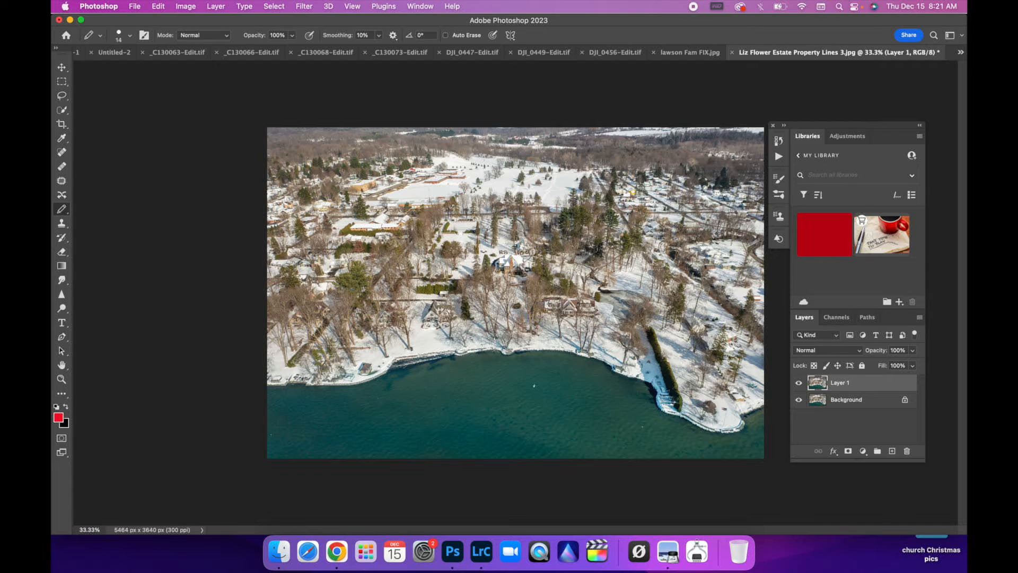
mouse_move(195, 122)
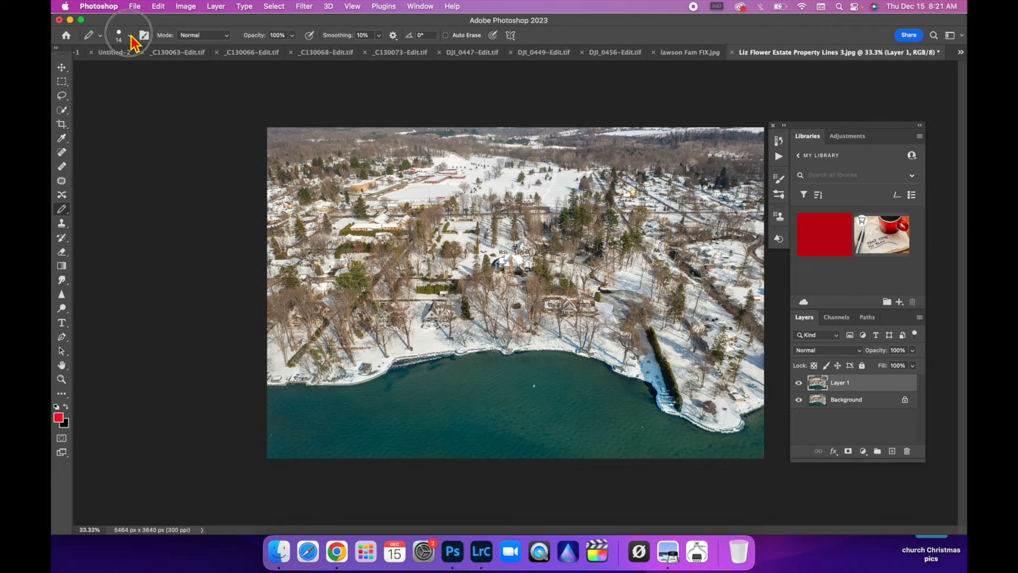
left_click(119, 35)
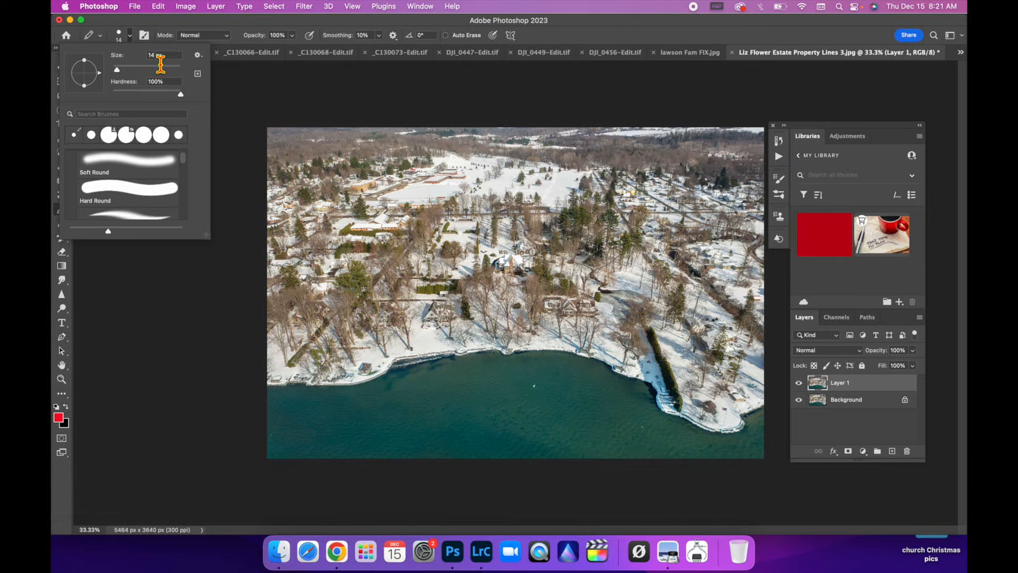
mouse_move(137, 73)
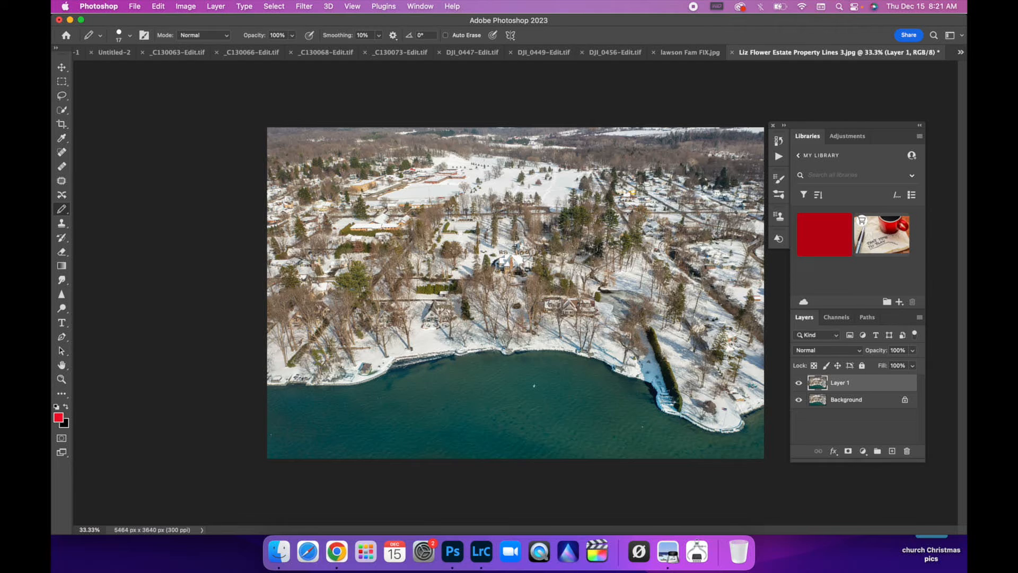
mouse_move(70, 424)
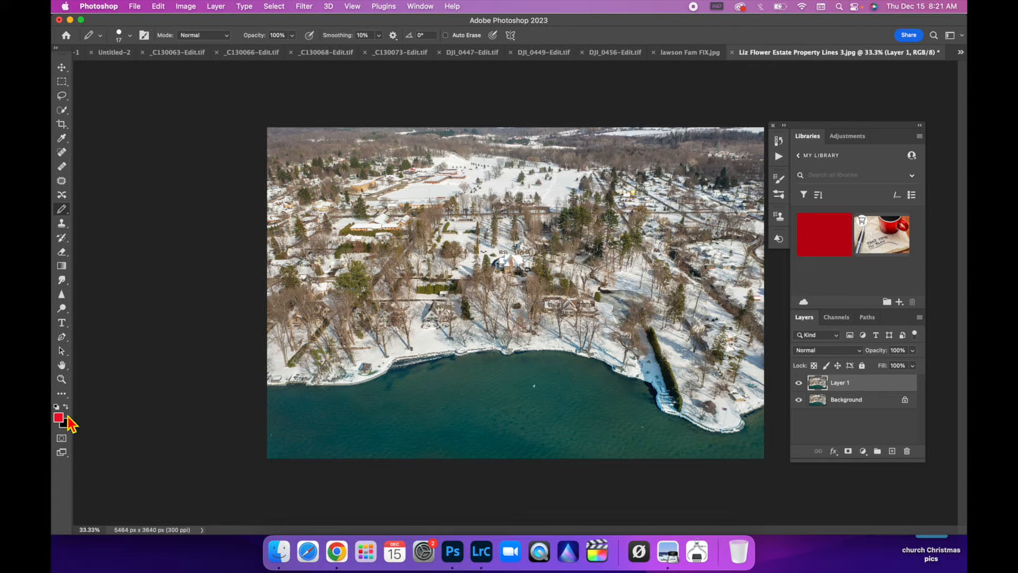
Step: Reset the foreground swatch, then choose bright red #e30404 in the Color Picker
left_click(57, 406)
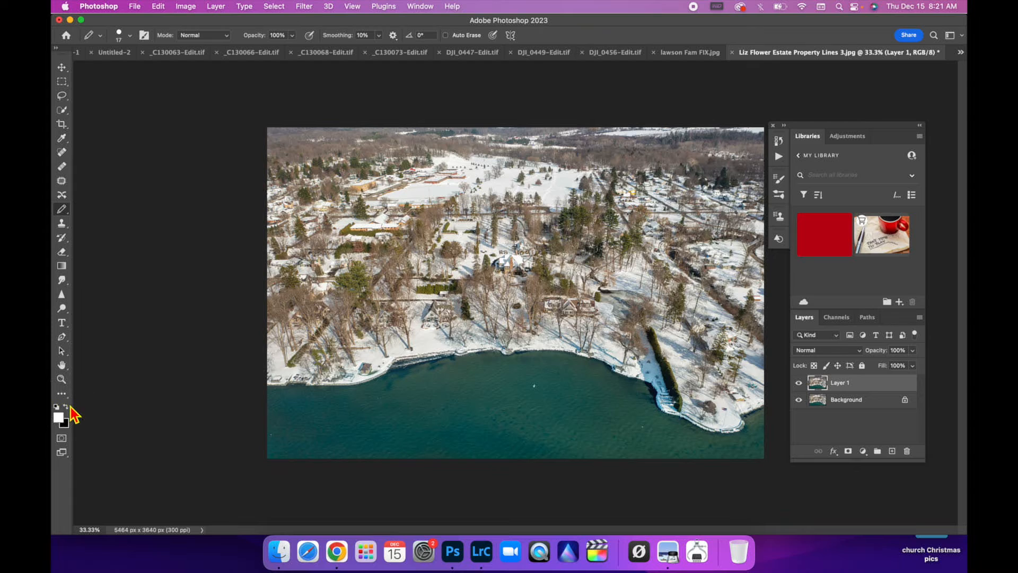
mouse_move(68, 224)
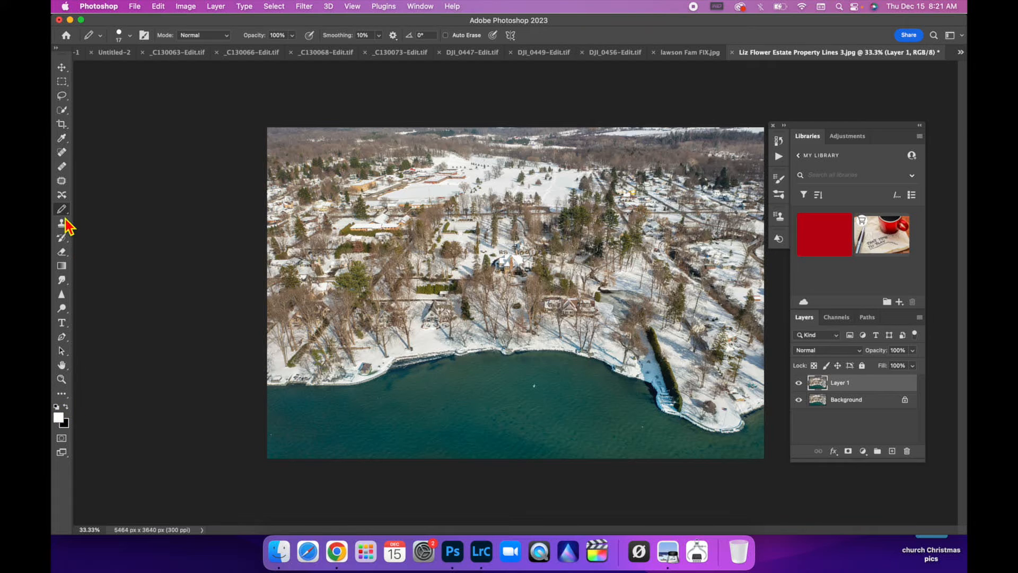
mouse_move(58, 421)
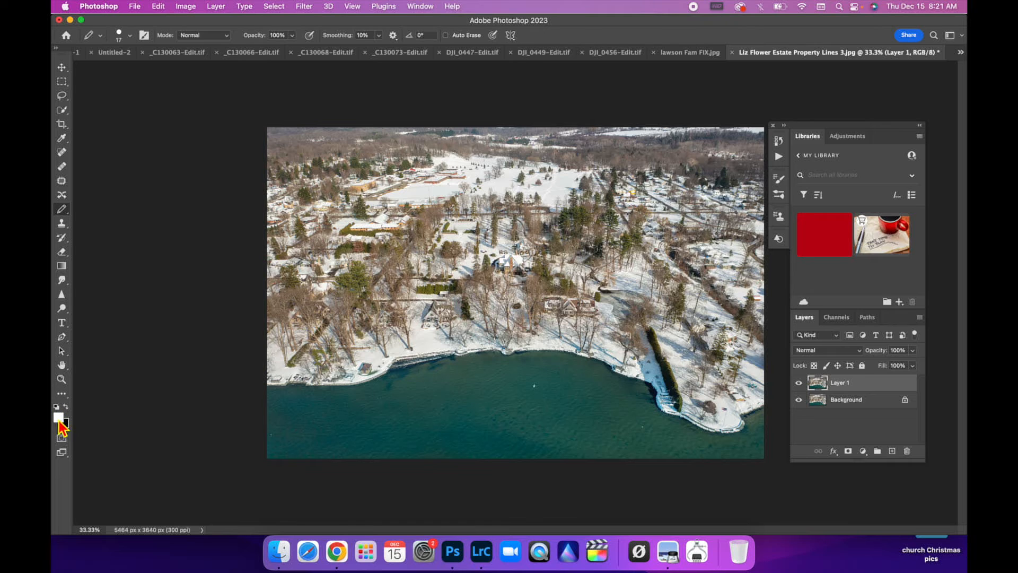
left_click(58, 418)
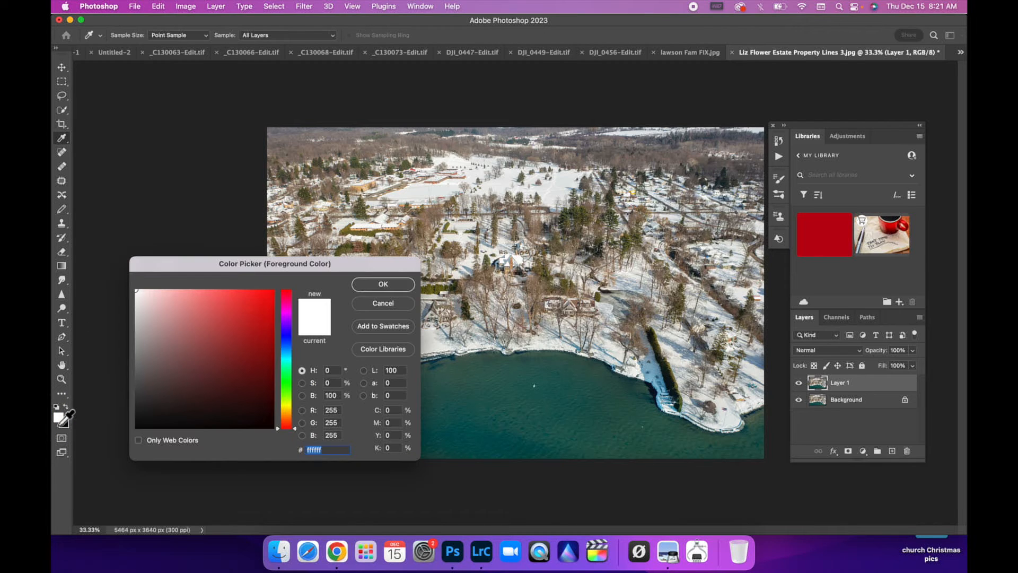
left_click(268, 311)
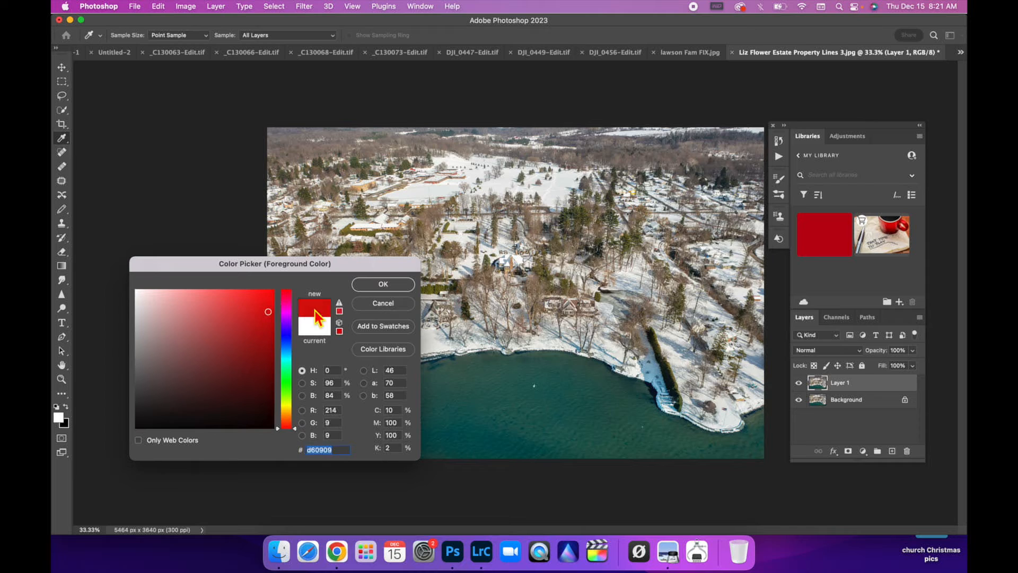
left_click(270, 321)
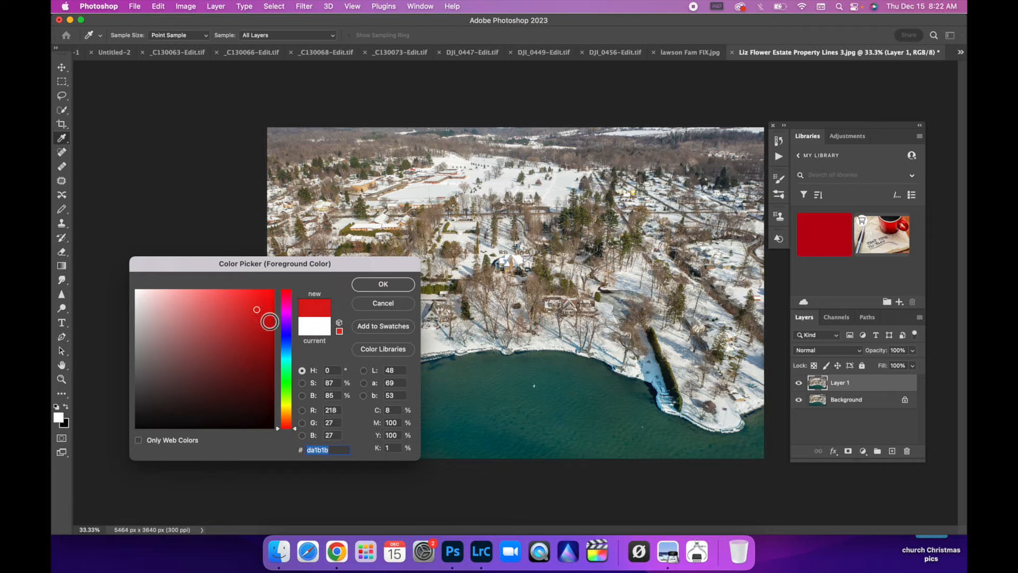
left_click(271, 303)
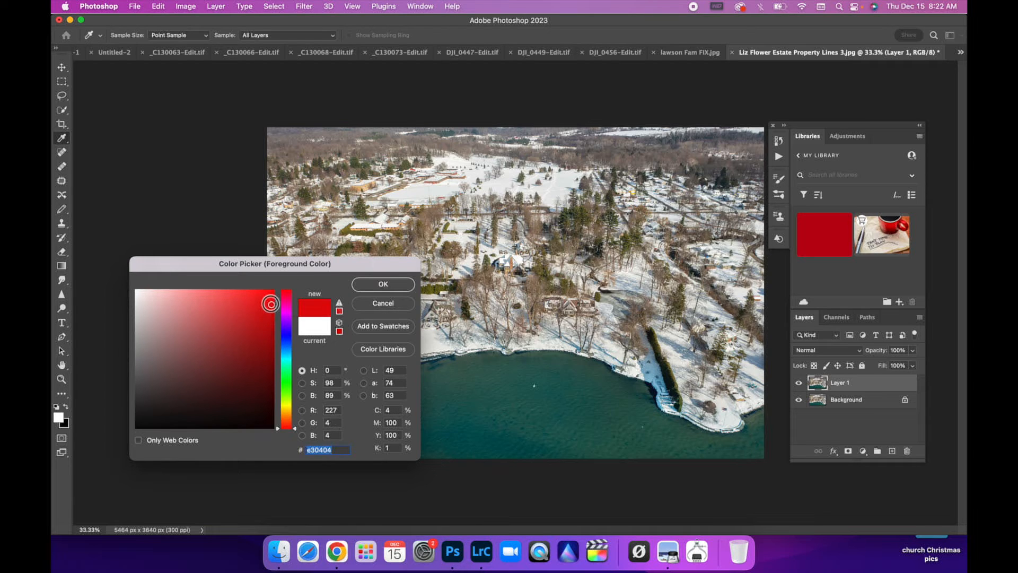
left_click(382, 283)
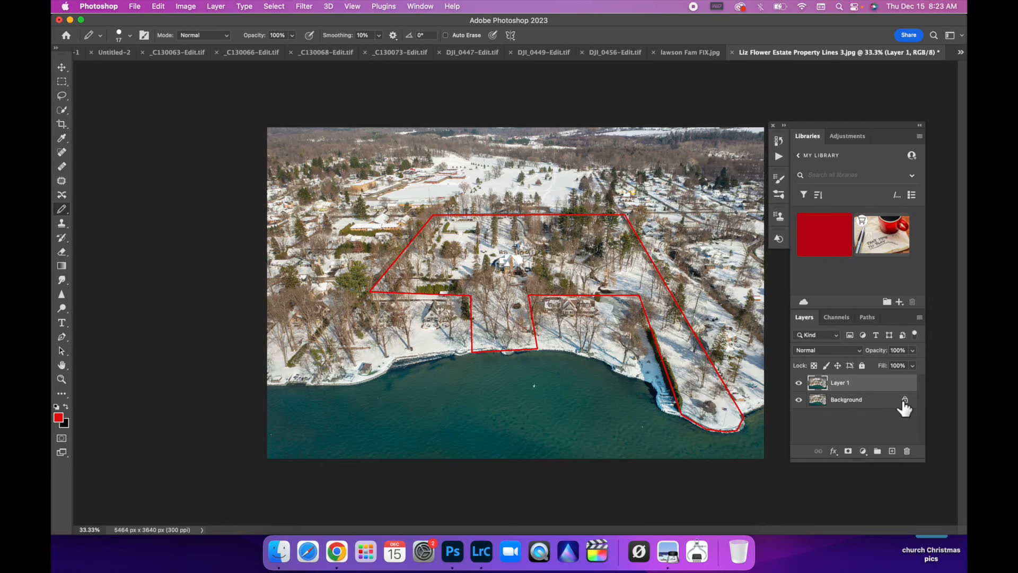
Step: Select the Background layer and merge the red boundary lines into it
left_click(846, 399)
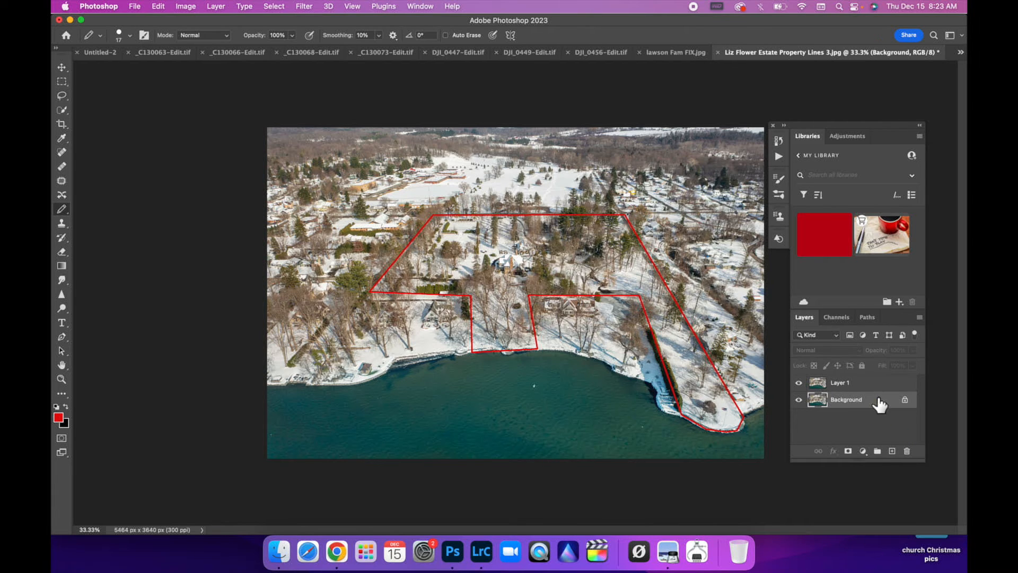
left_click(847, 400)
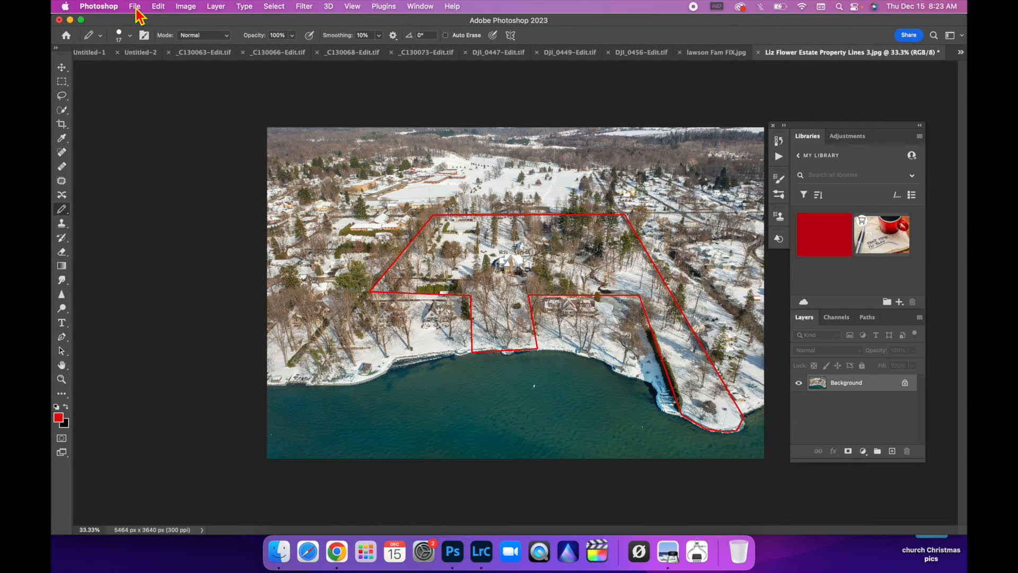
Step: Start Save As on the computer and name the file 'property lines demo.jpe'
left_click(134, 6)
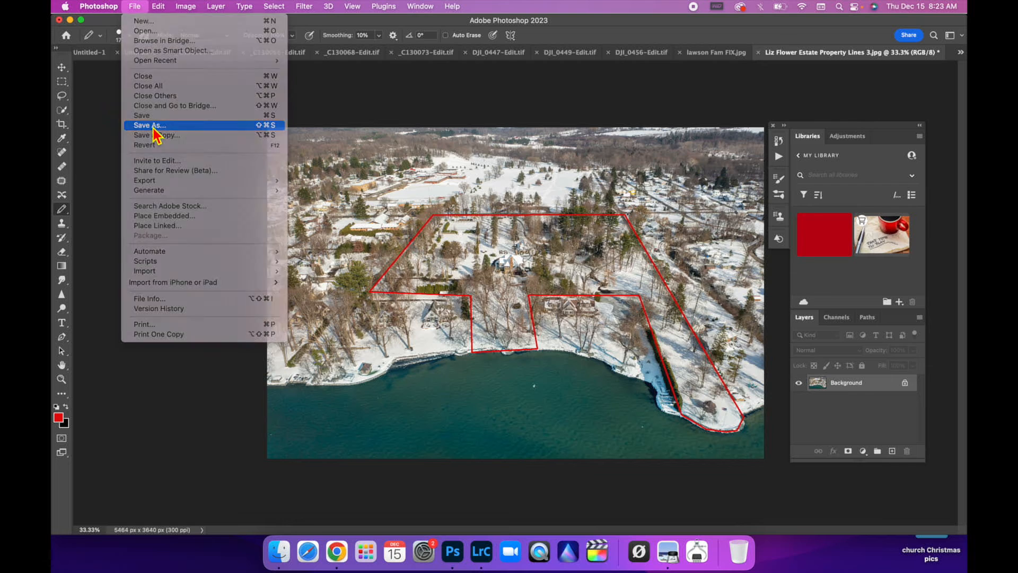
left_click(150, 125)
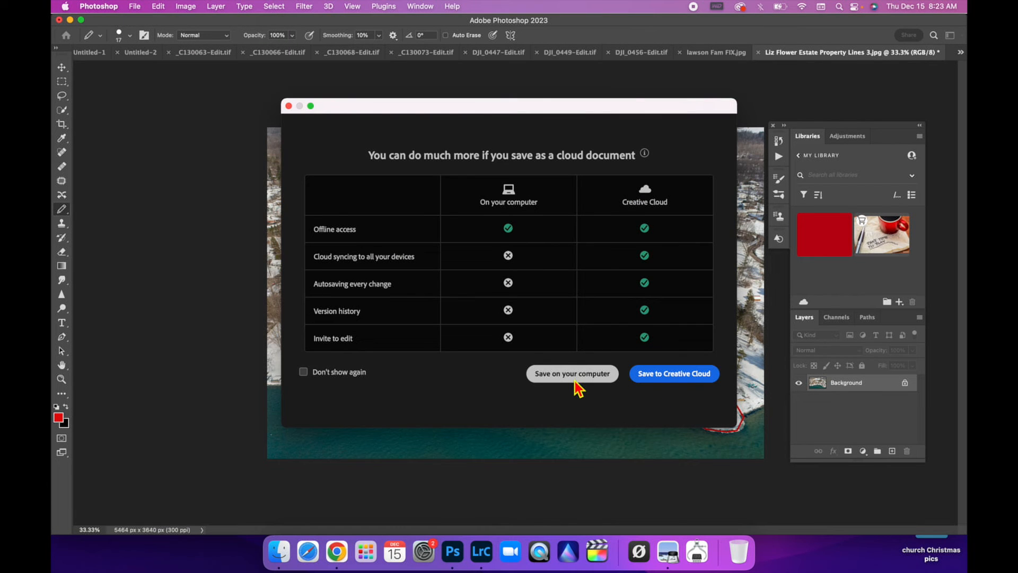
left_click(572, 373)
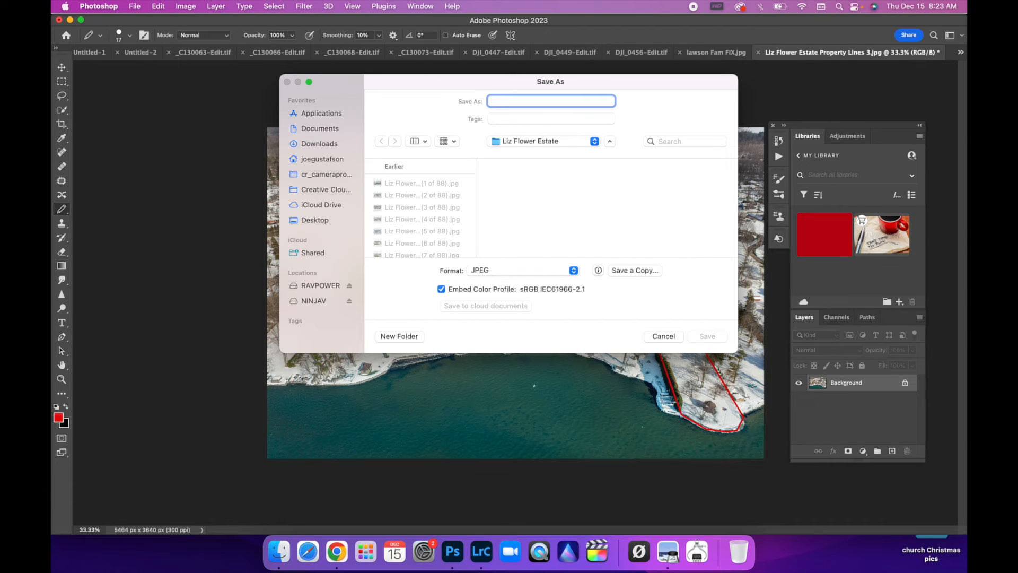
type("property lin")
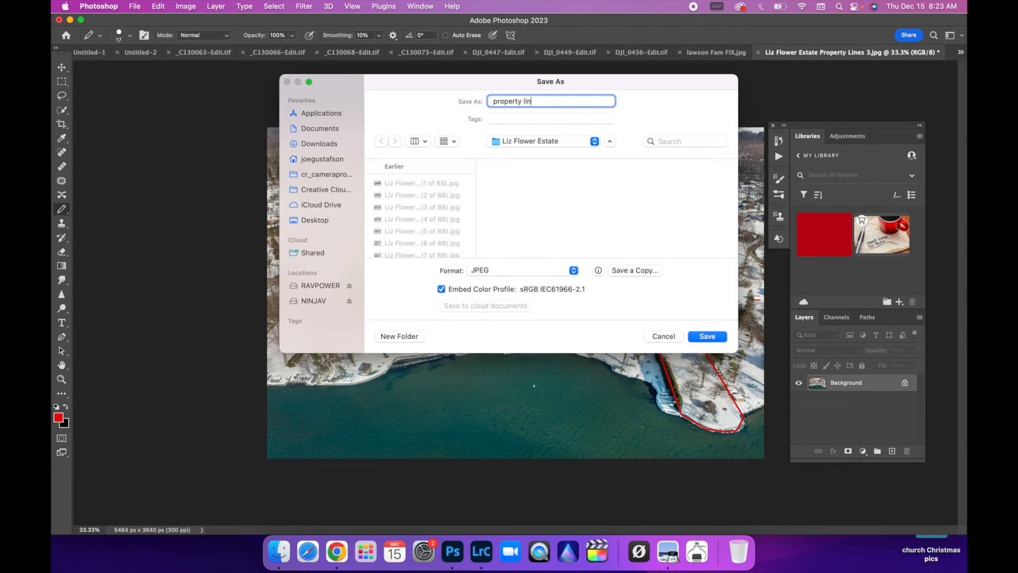
type("es demo")
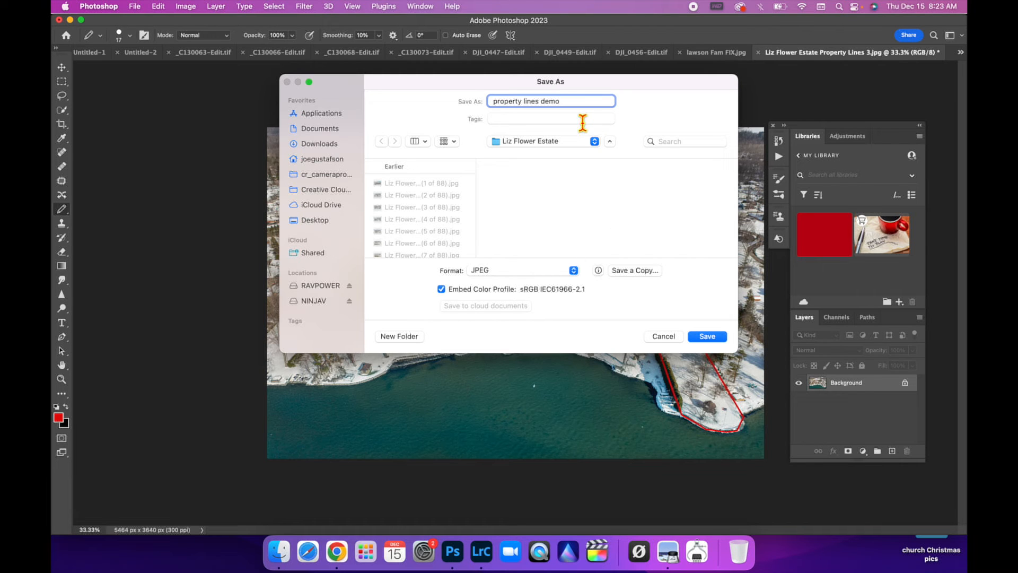
type(".jpeg")
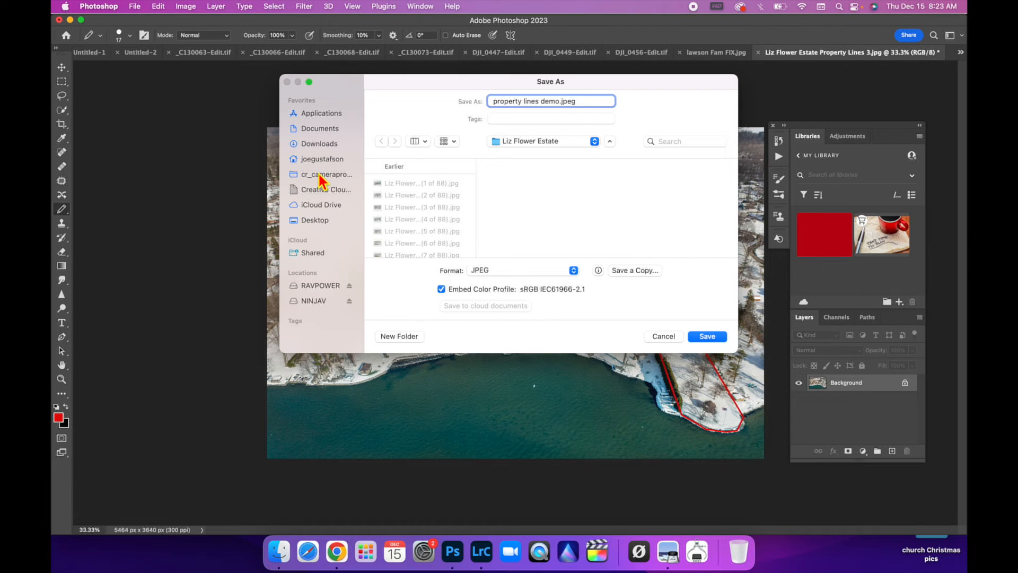
mouse_move(321, 162)
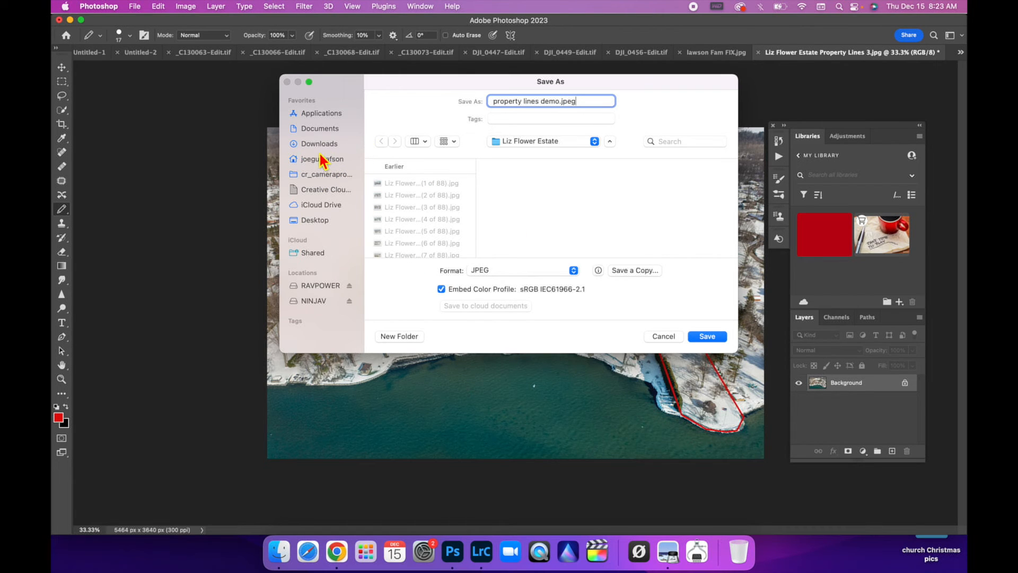
Step: Choose the Desktop as the location and save the photo in JPEG format
left_click(315, 220)
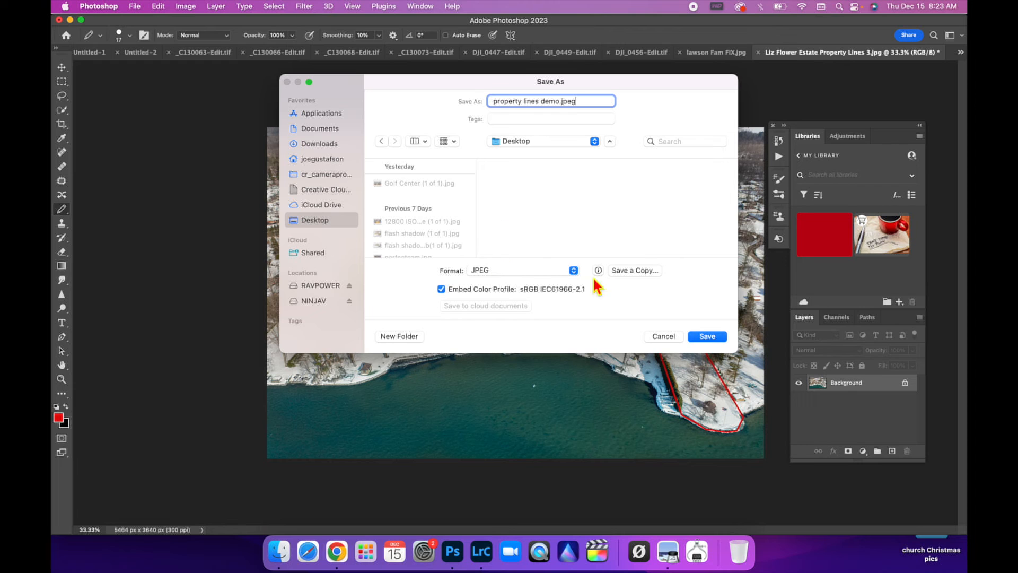
left_click(707, 336)
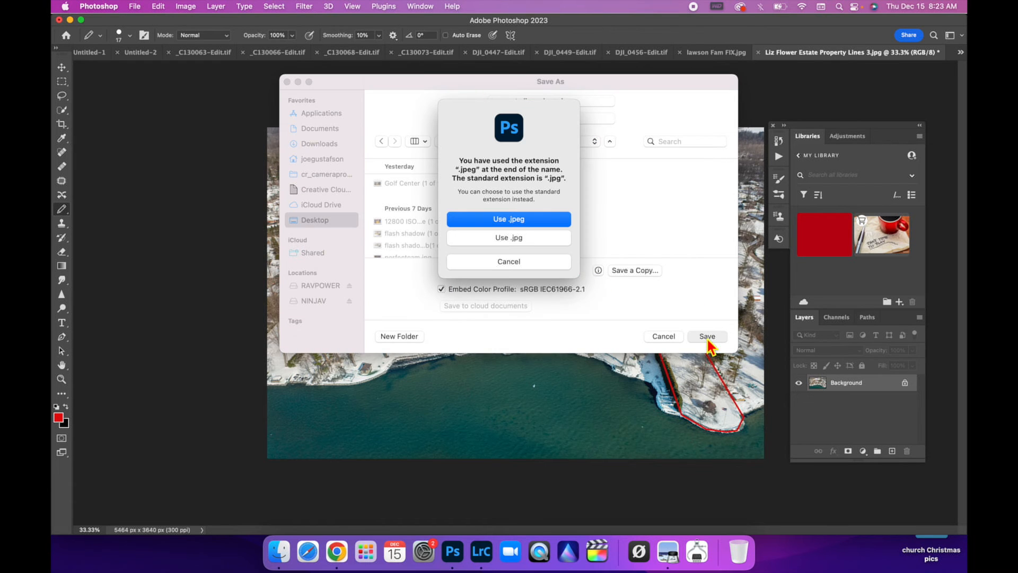
mouse_move(510, 225)
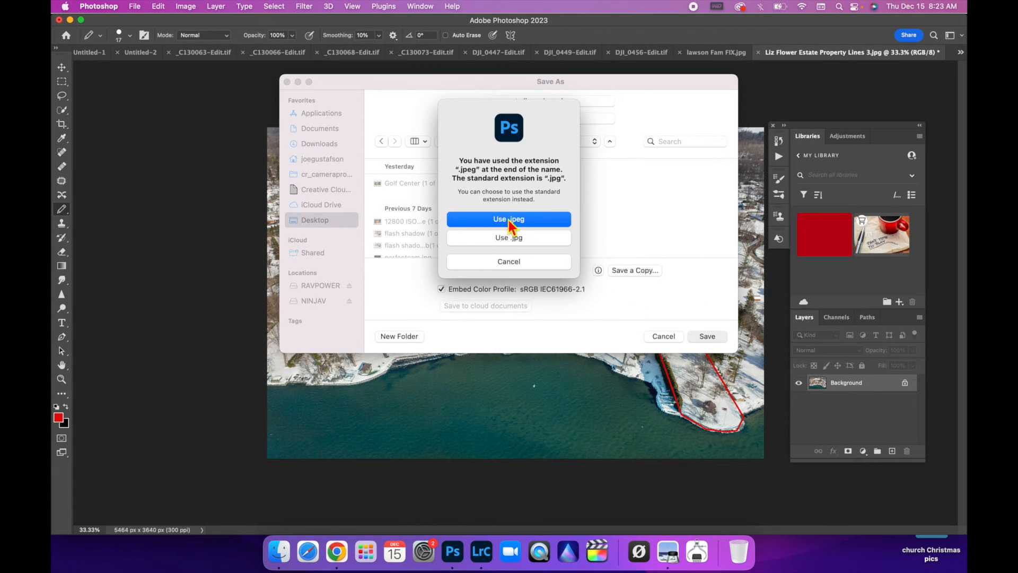
left_click(508, 219)
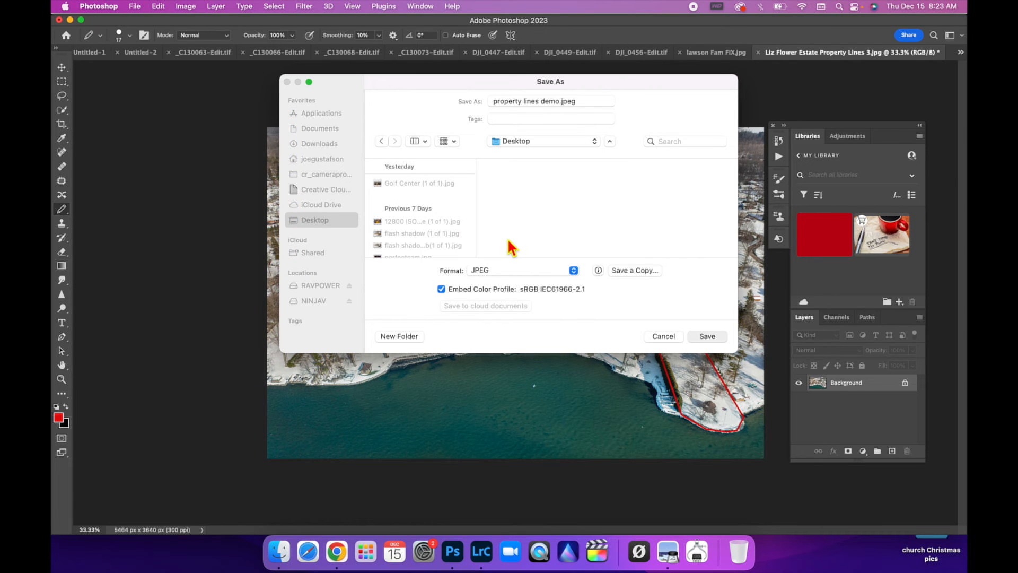
left_click(706, 336)
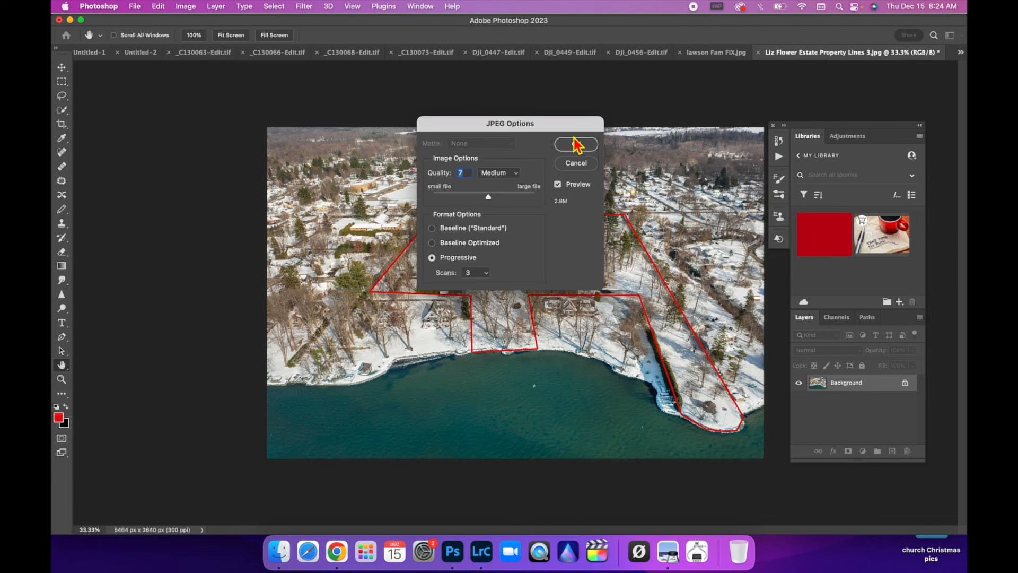
Step: Accept the JPEG Options at Quality 7 (Medium), Progressive
left_click(575, 144)
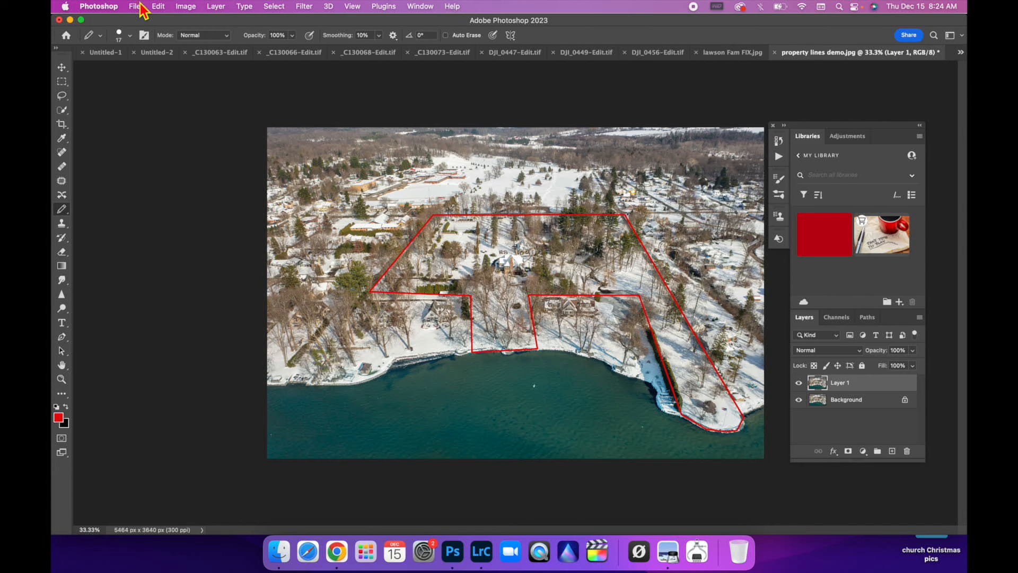
Step: Open Place Embedded, search 'yellow house', and select yellow house marker NEW.png
left_click(134, 6)
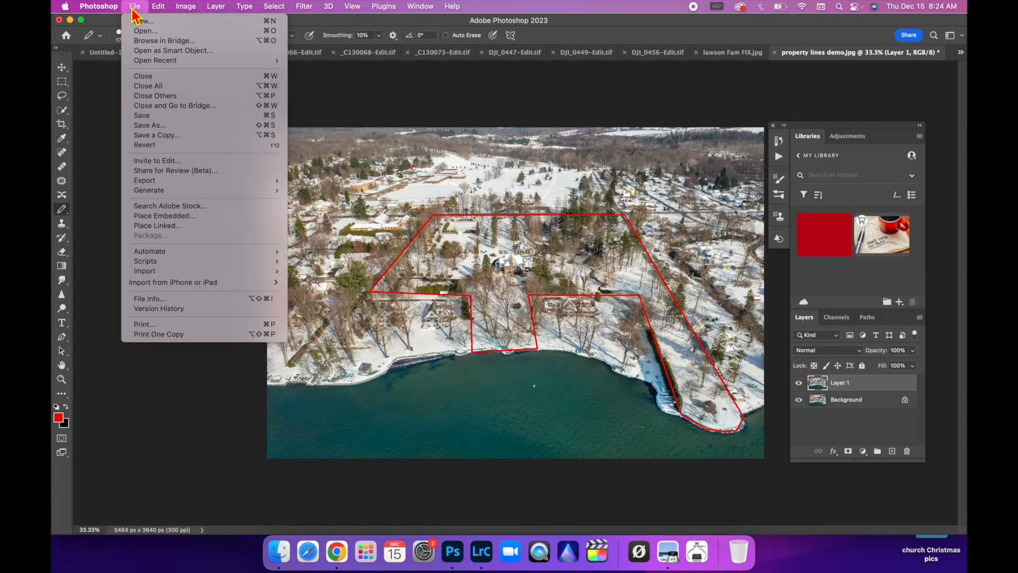
mouse_move(148, 222)
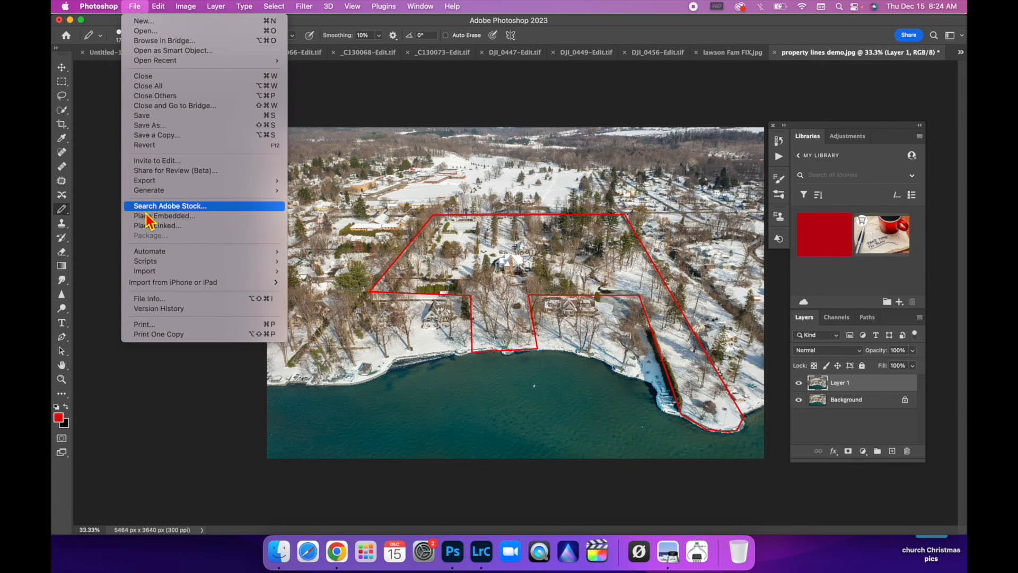
mouse_move(188, 230)
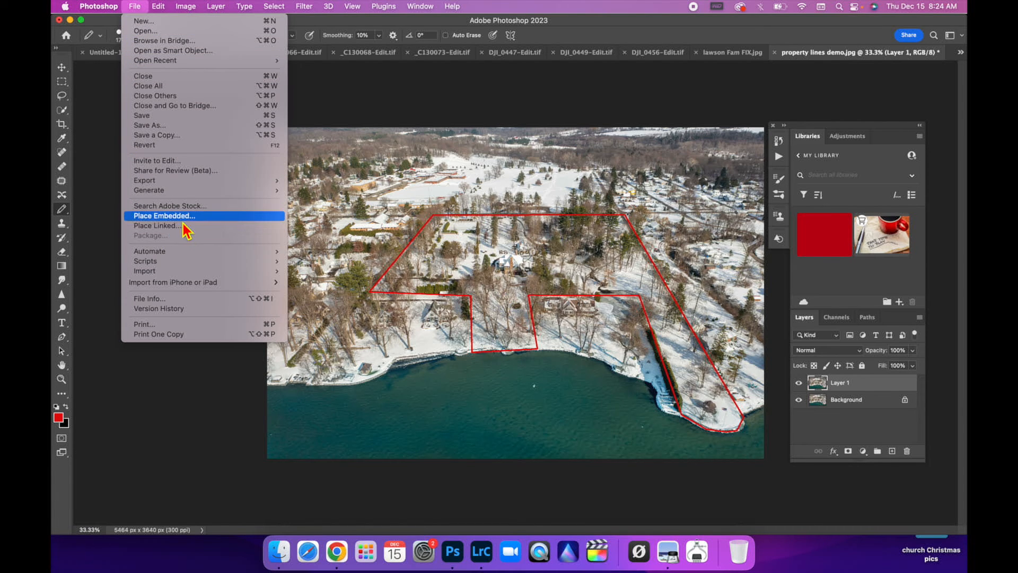
left_click(164, 215)
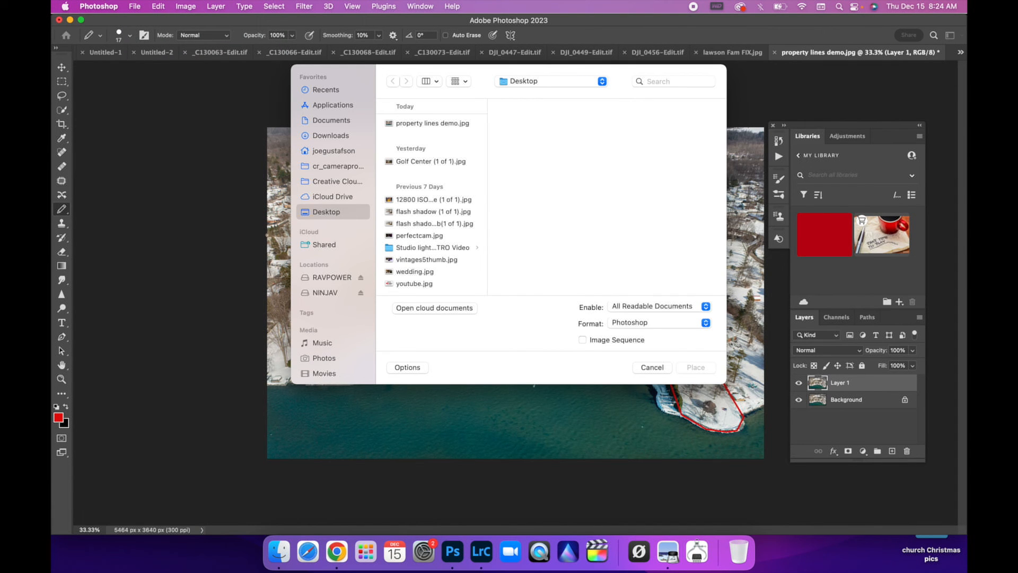
left_click(671, 81)
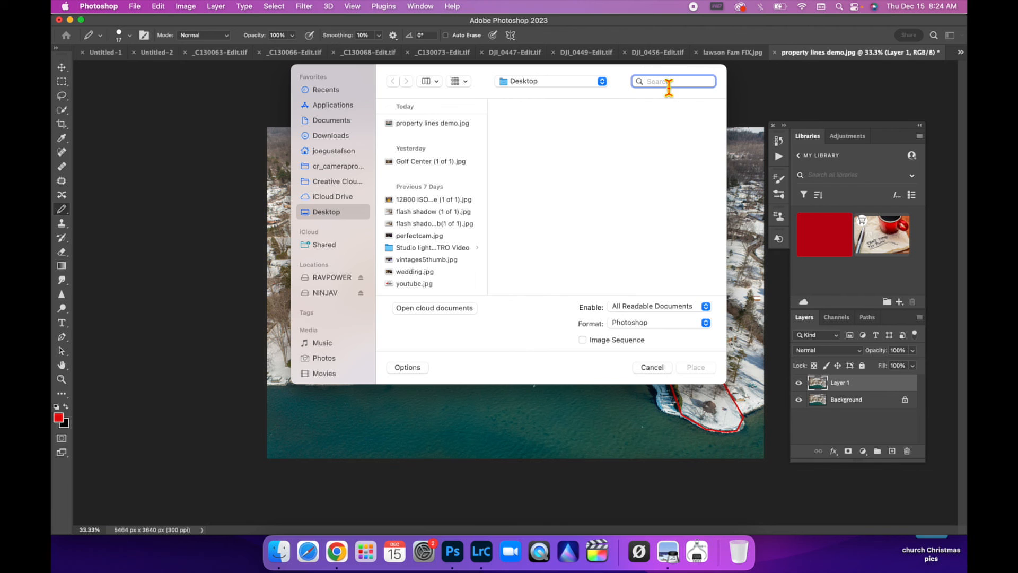
type("yellow hous")
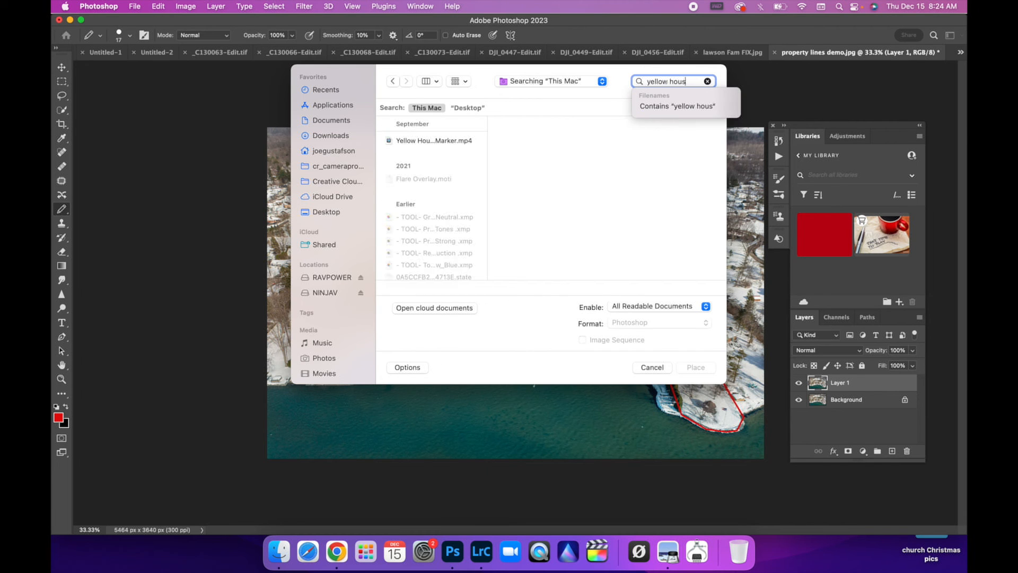
type("e")
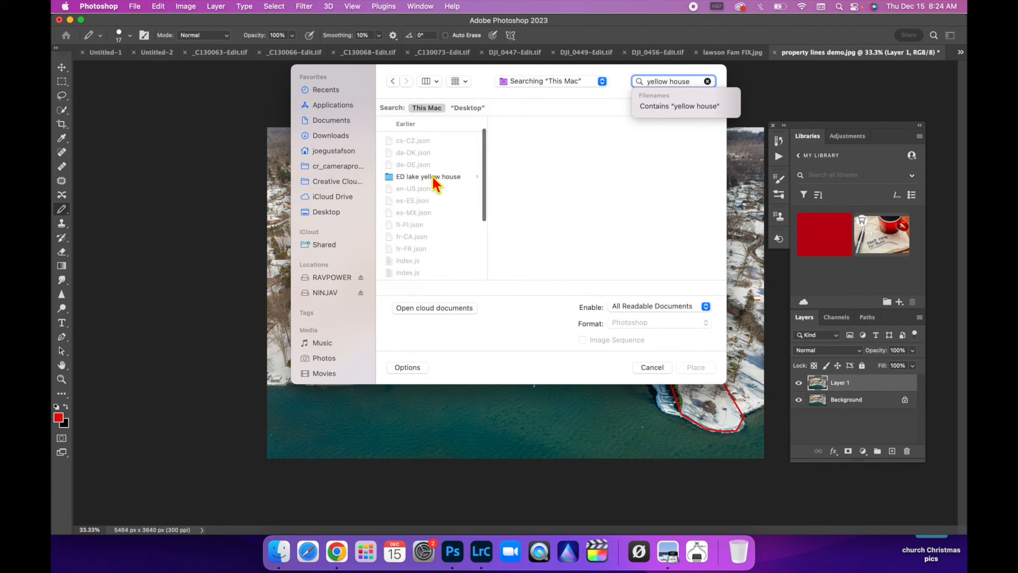
left_click(431, 245)
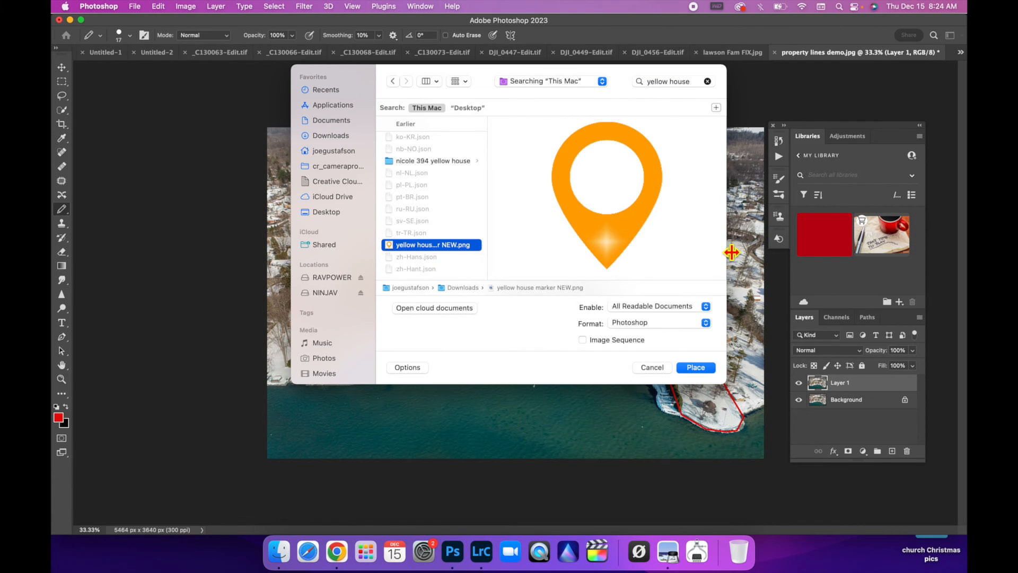
Step: Place the orange marker image and commit it, resized, above the house
left_click(694, 367)
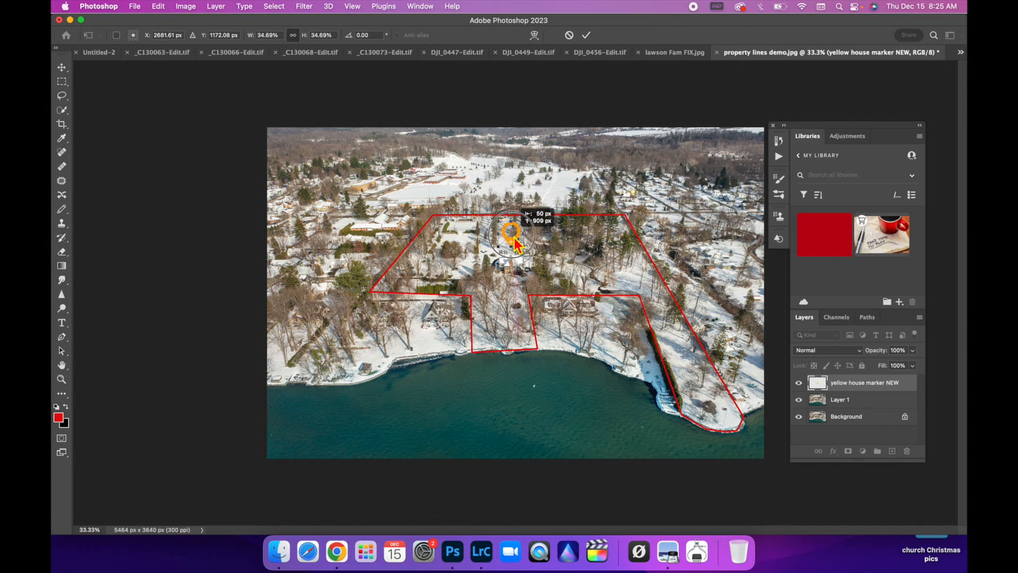
left_click(61, 209)
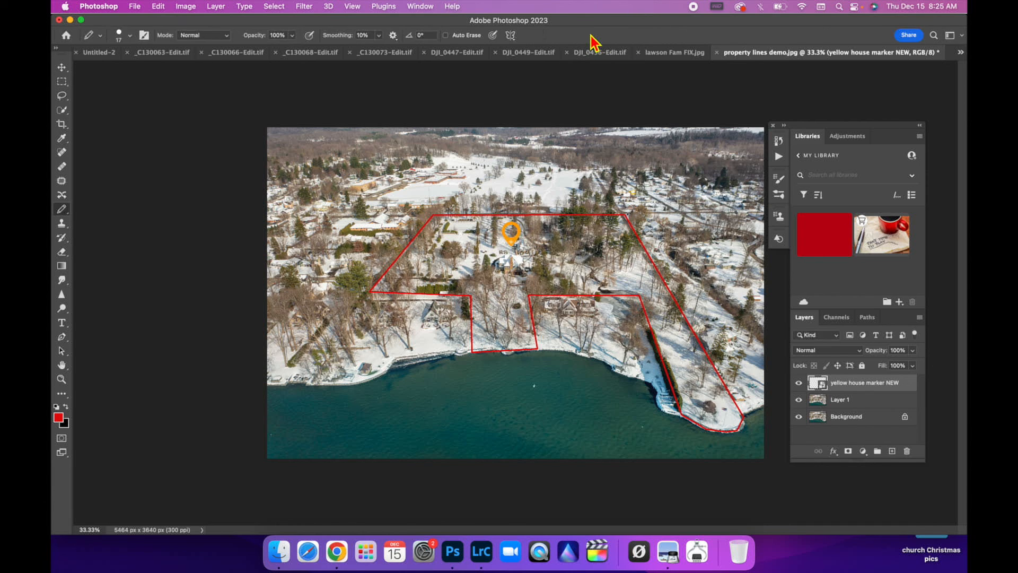
mouse_move(544, 250)
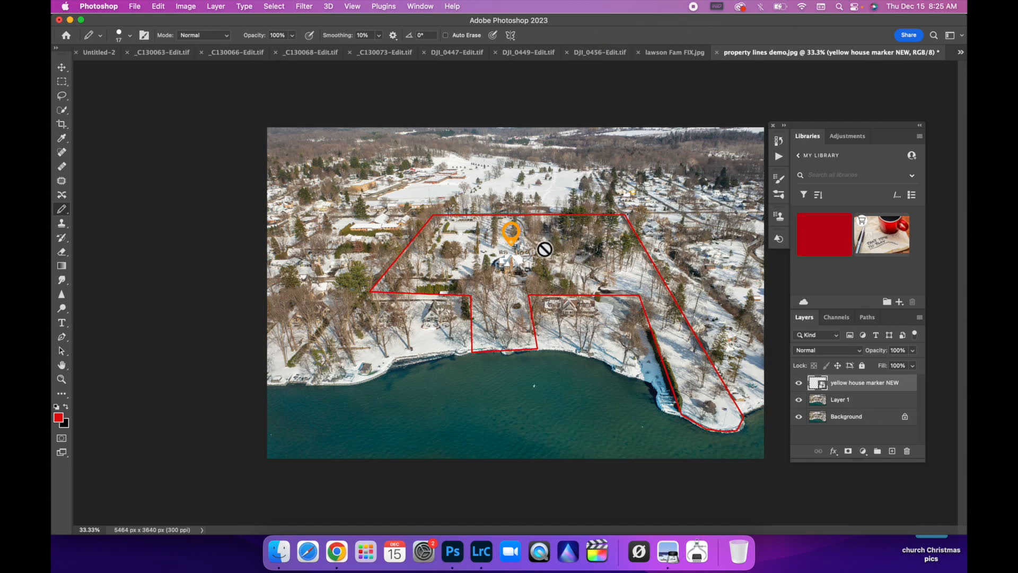
mouse_move(464, 345)
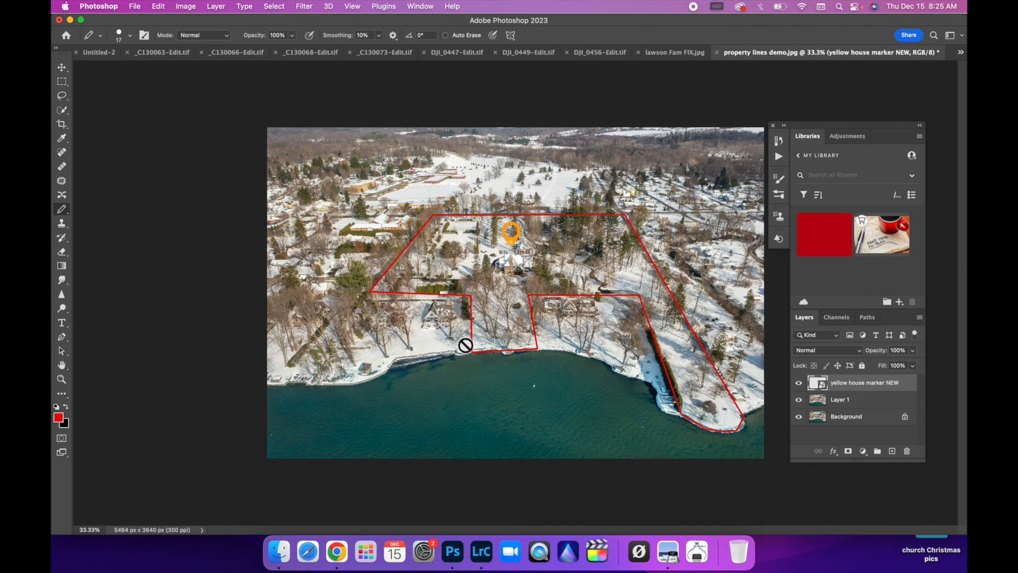
mouse_move(442, 235)
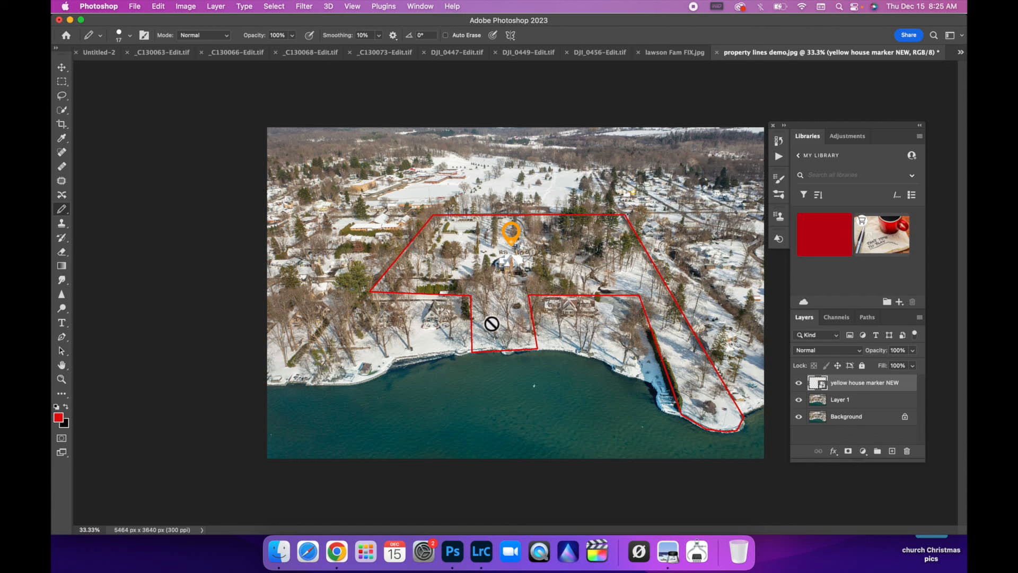
mouse_move(555, 317)
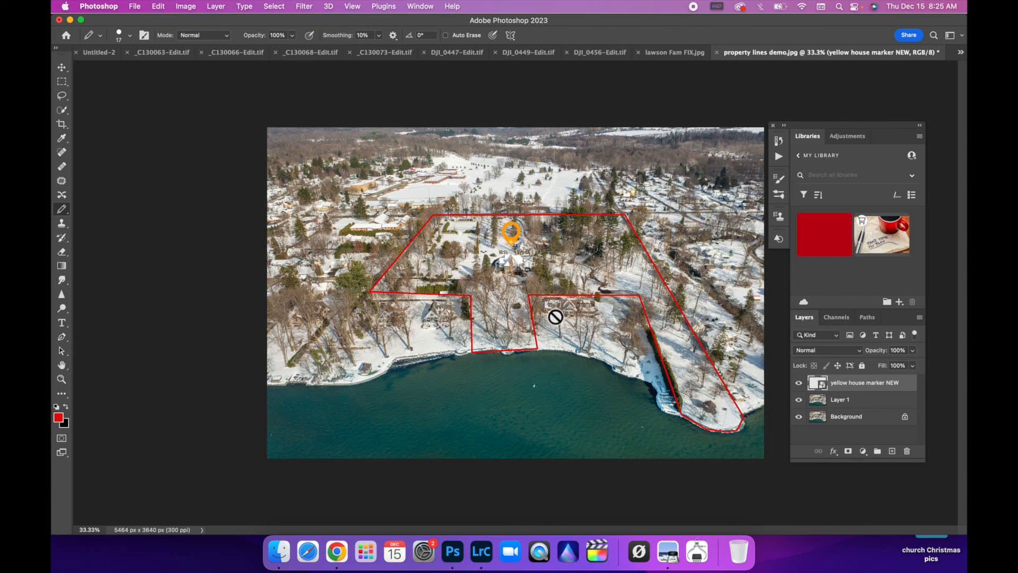
mouse_move(647, 388)
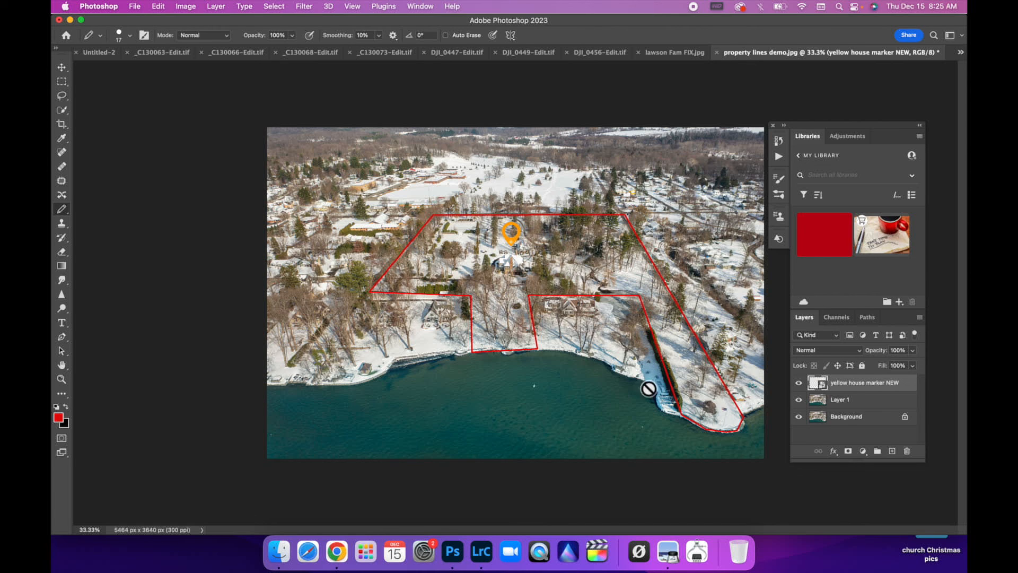
mouse_move(703, 392)
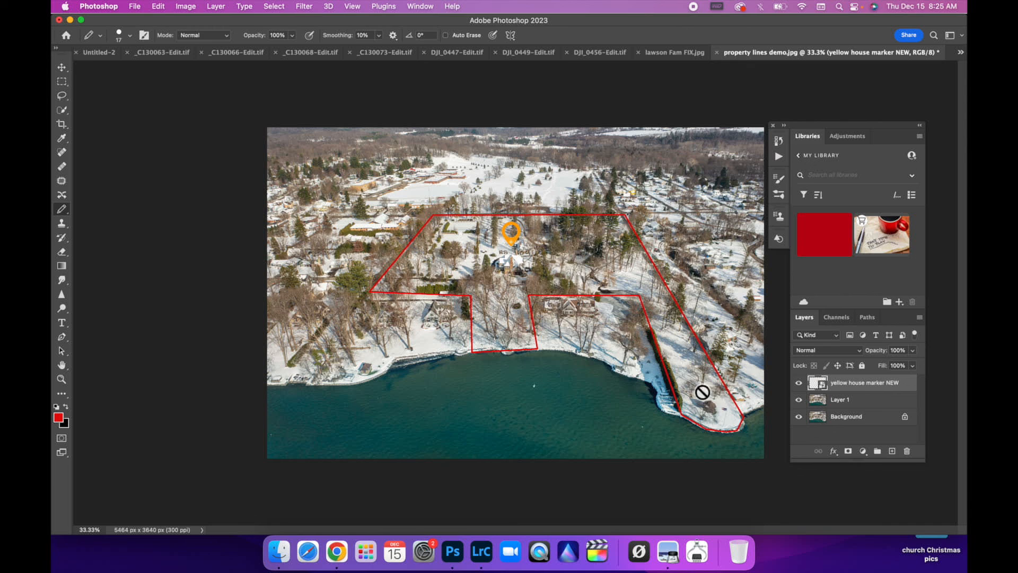
mouse_move(547, 333)
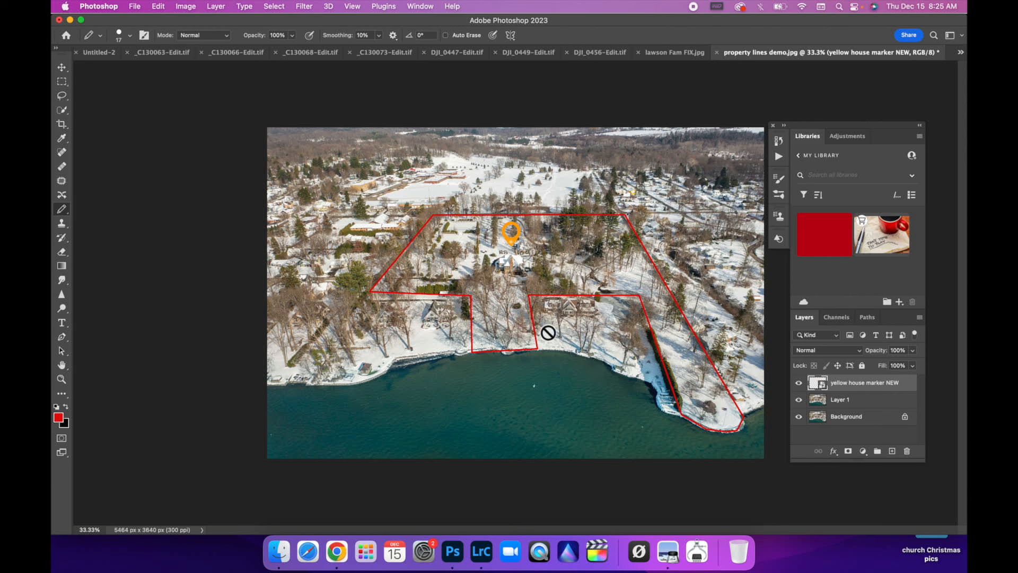
mouse_move(507, 289)
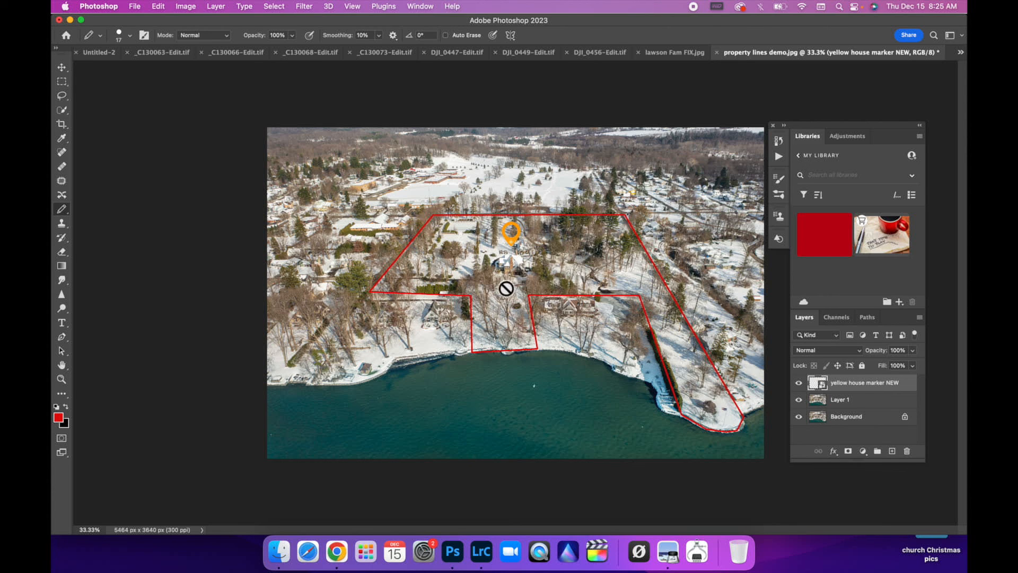
mouse_move(833, 329)
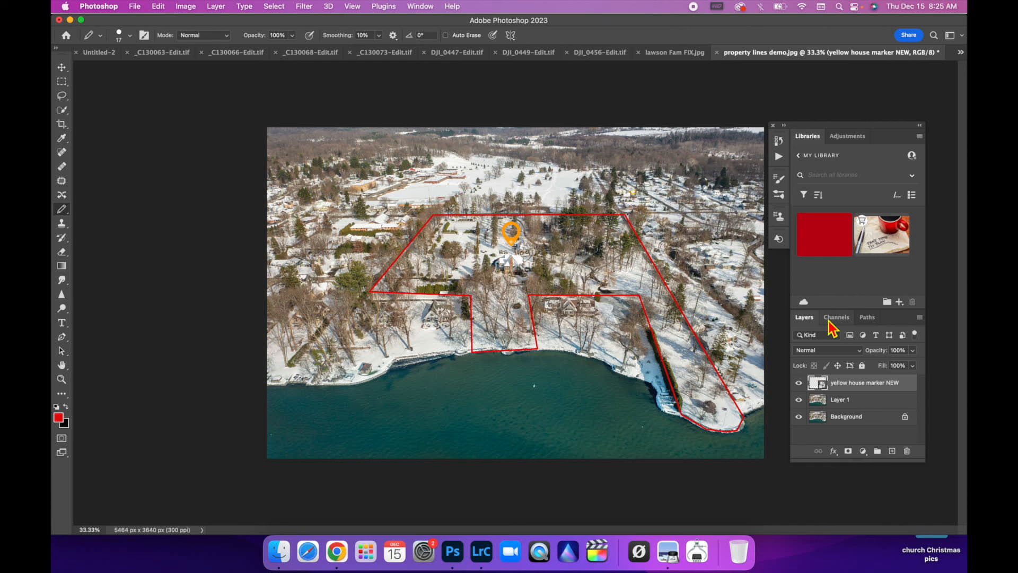